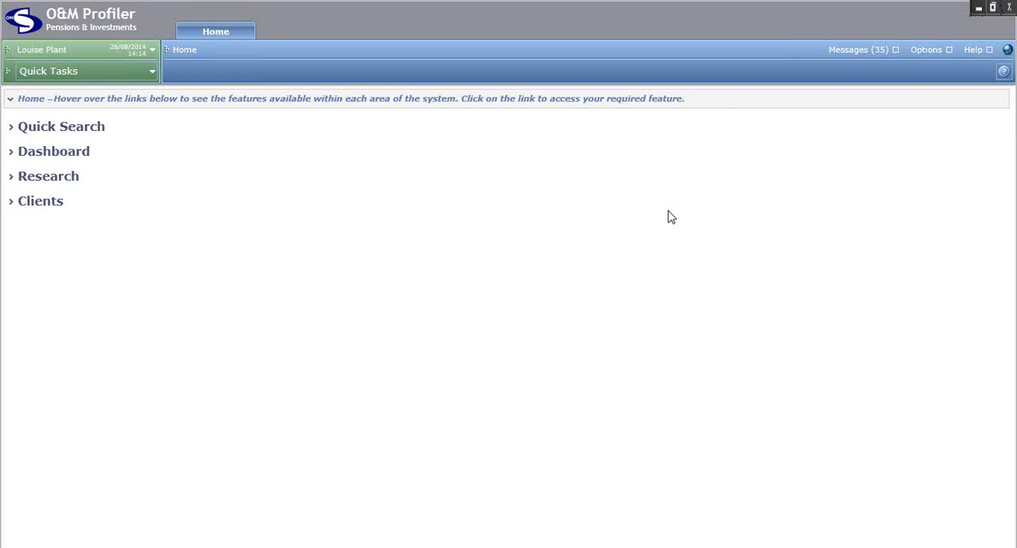
mouse_move(344, 261)
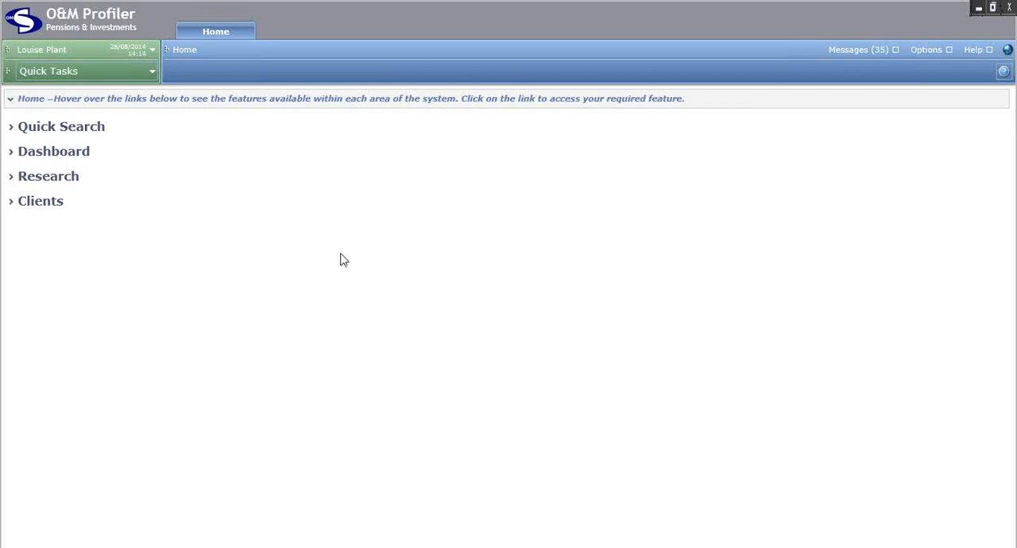
mouse_move(445, 255)
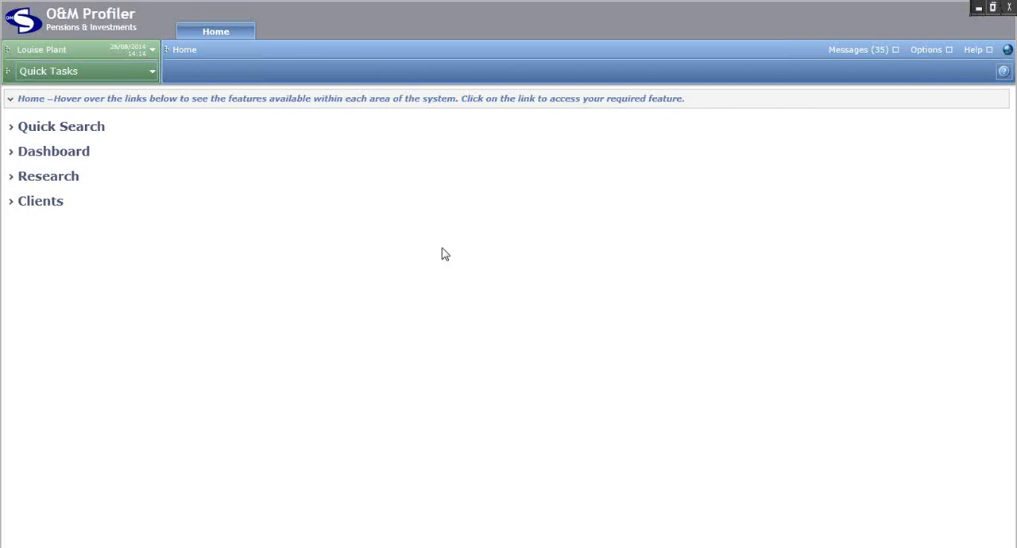
mouse_move(345, 200)
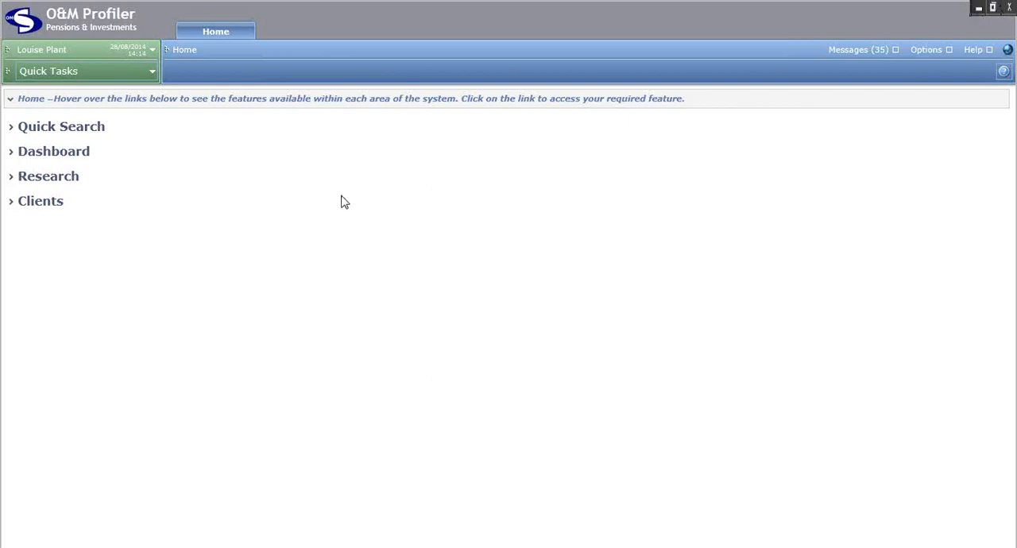
mouse_move(41, 144)
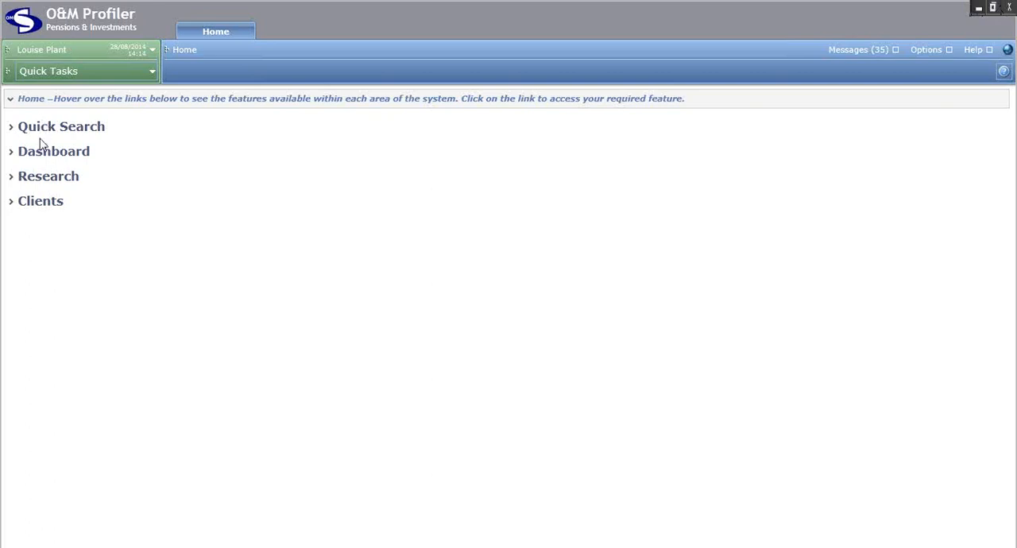
mouse_move(70, 249)
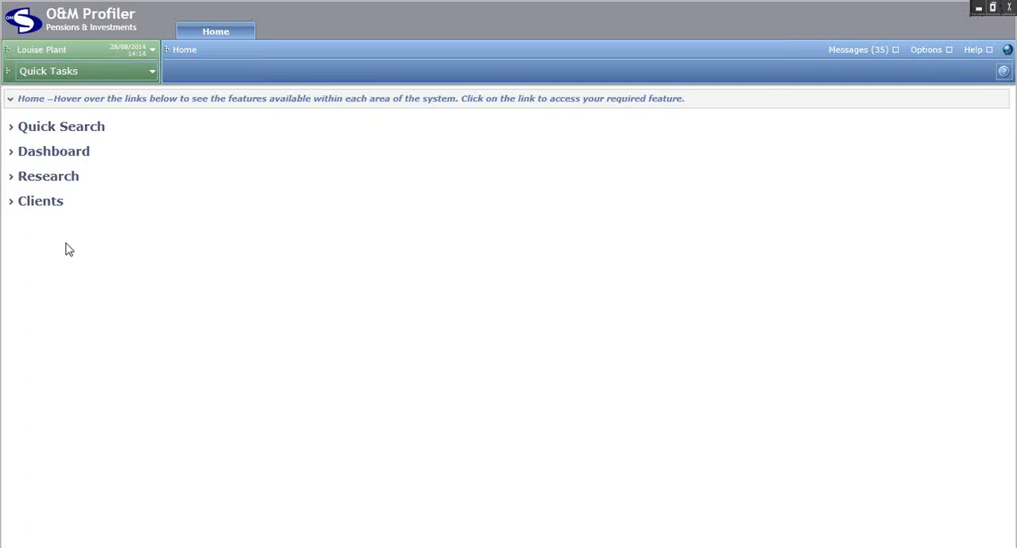
Step: Expand the Help Guide's Contact Methods for technical support, then bring up the Options window
left_click(60, 127)
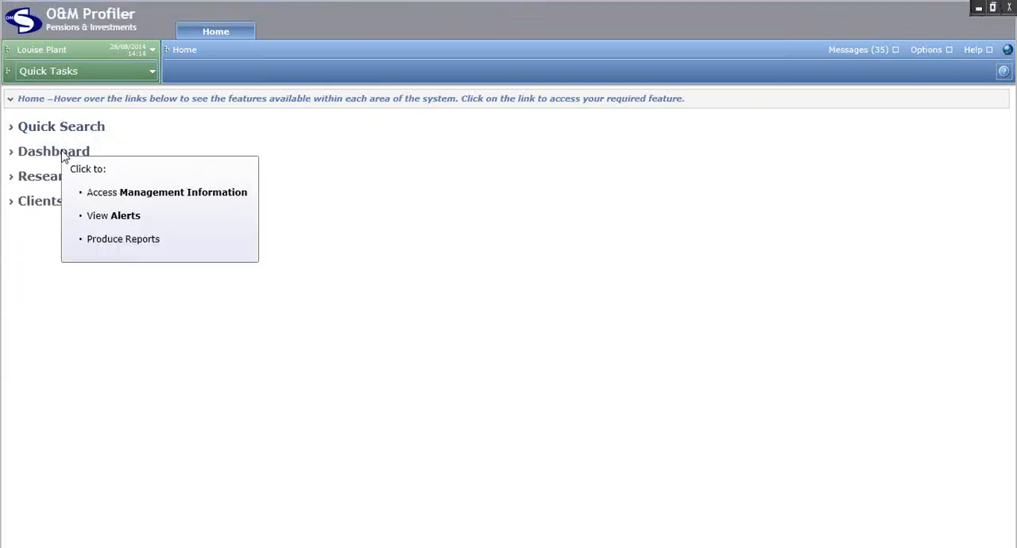
mouse_move(51, 200)
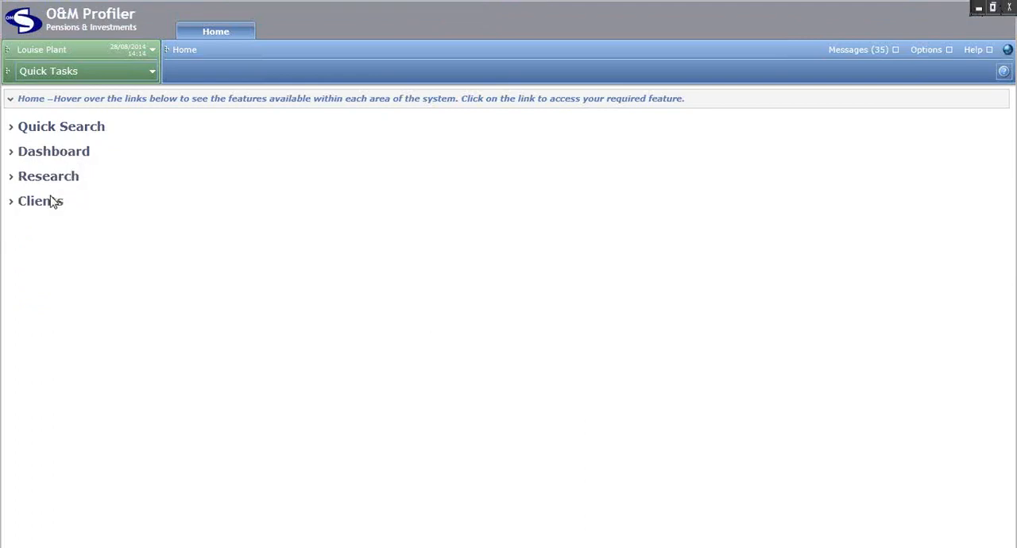
mouse_move(40, 201)
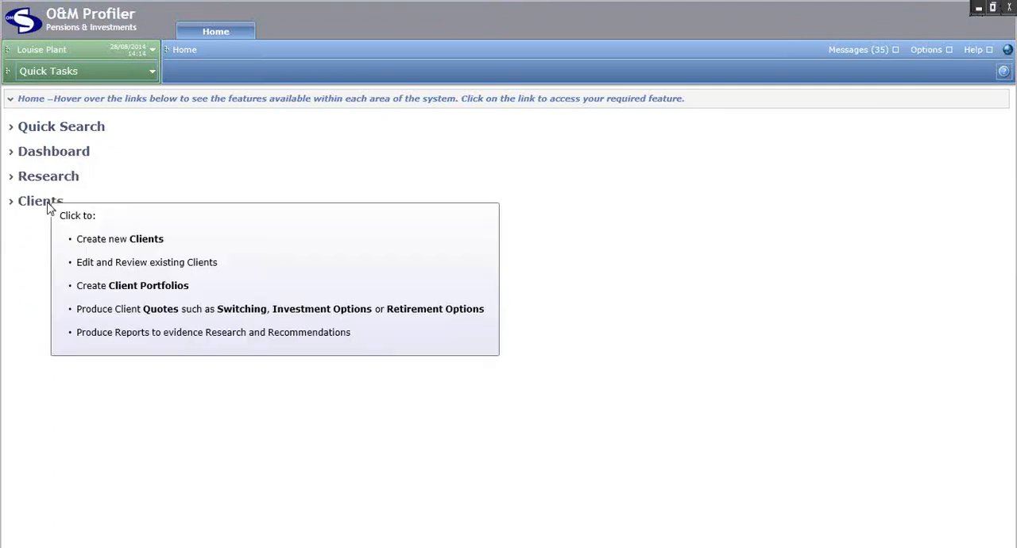
mouse_move(235, 215)
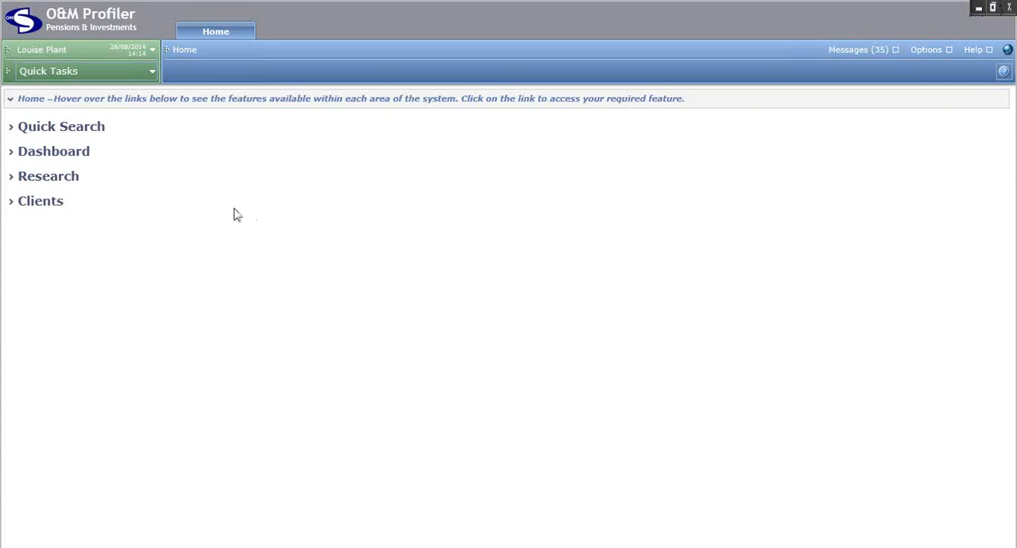
mouse_move(121, 242)
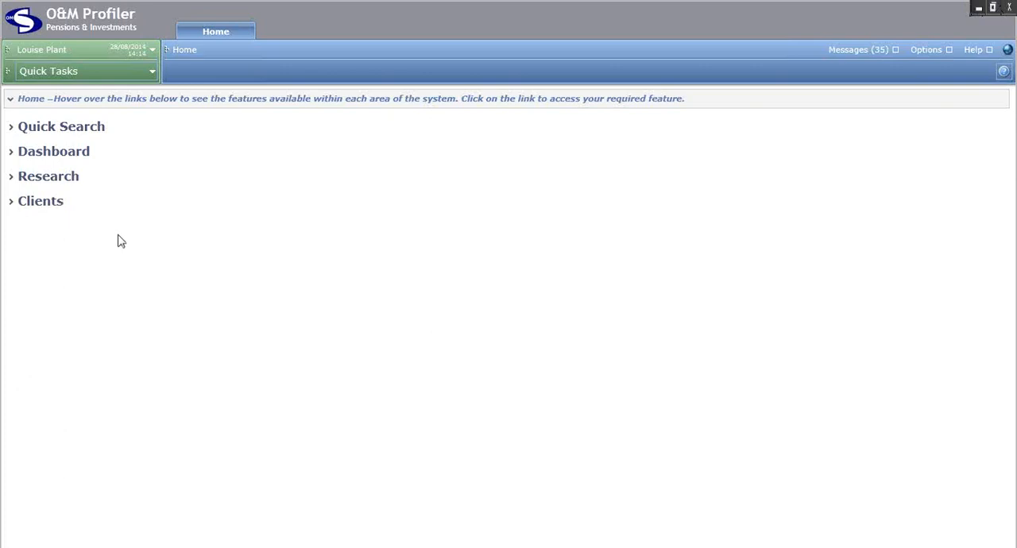
mouse_move(137, 233)
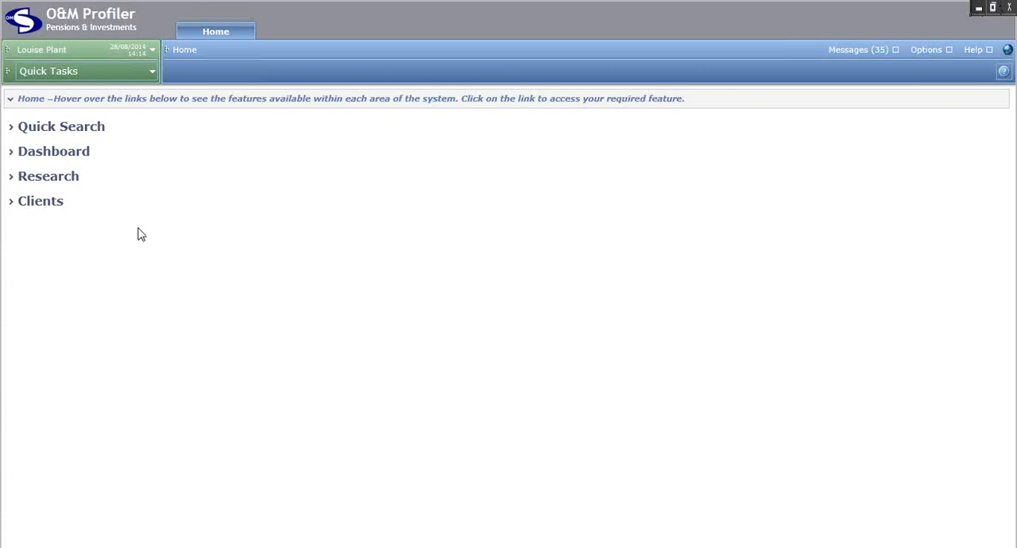
mouse_move(191, 70)
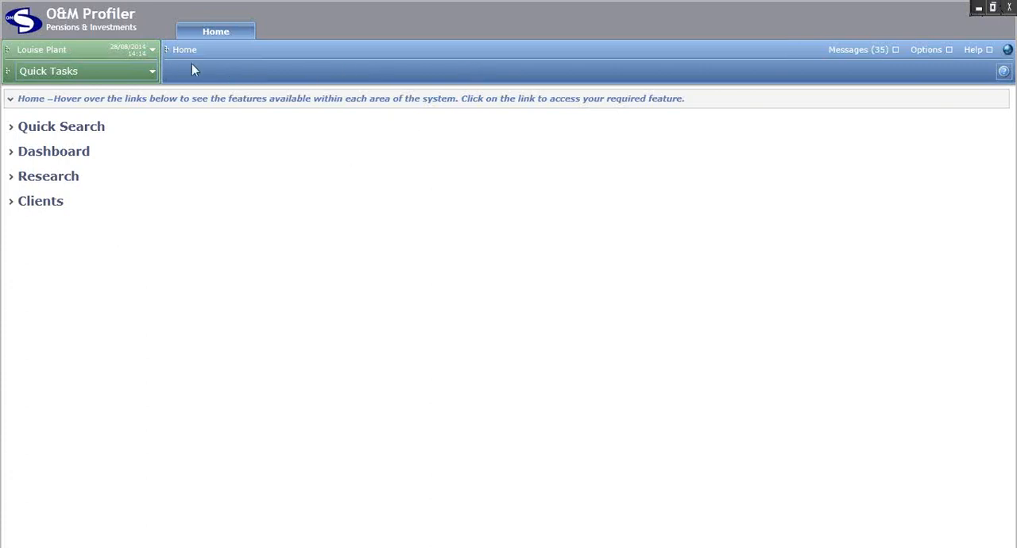
mouse_move(442, 81)
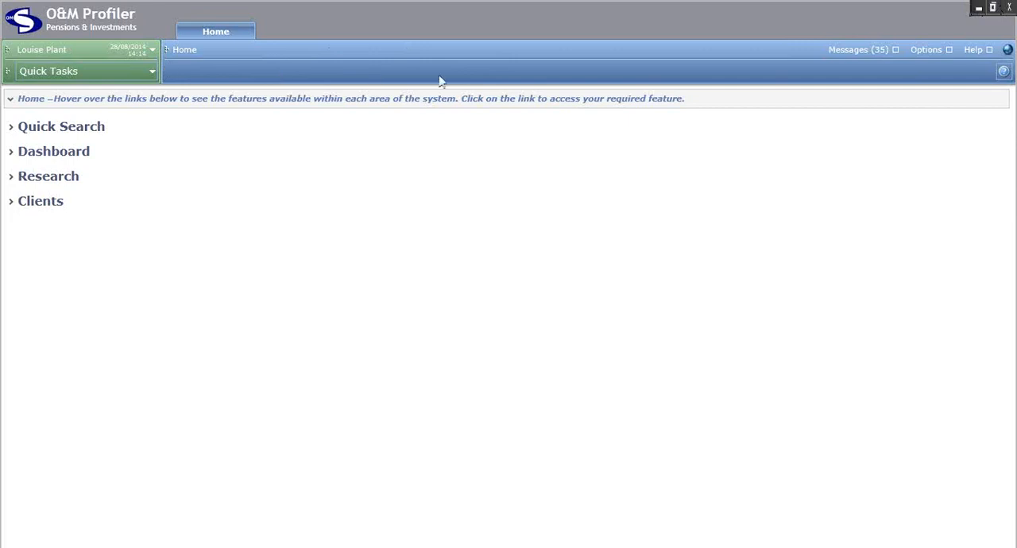
mouse_move(391, 70)
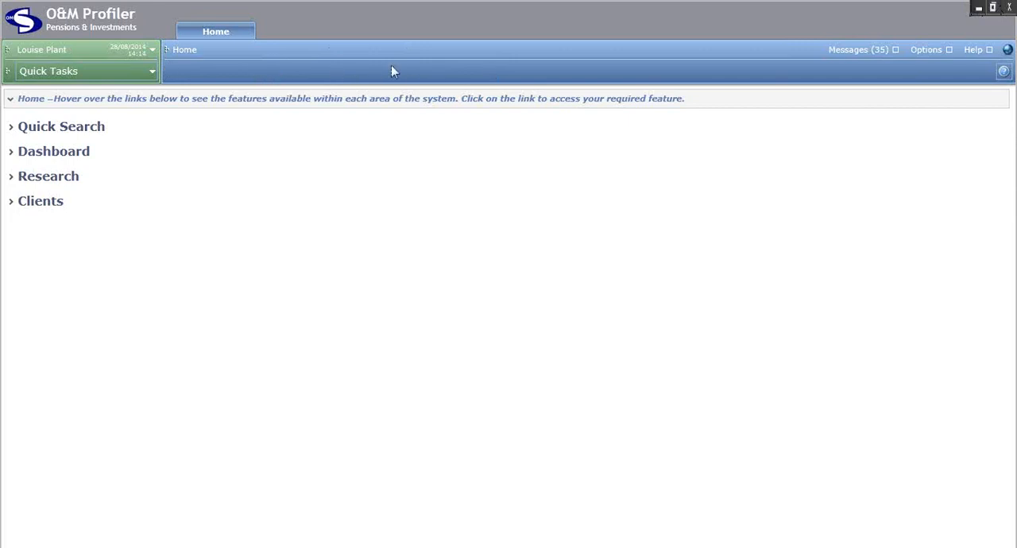
mouse_move(458, 67)
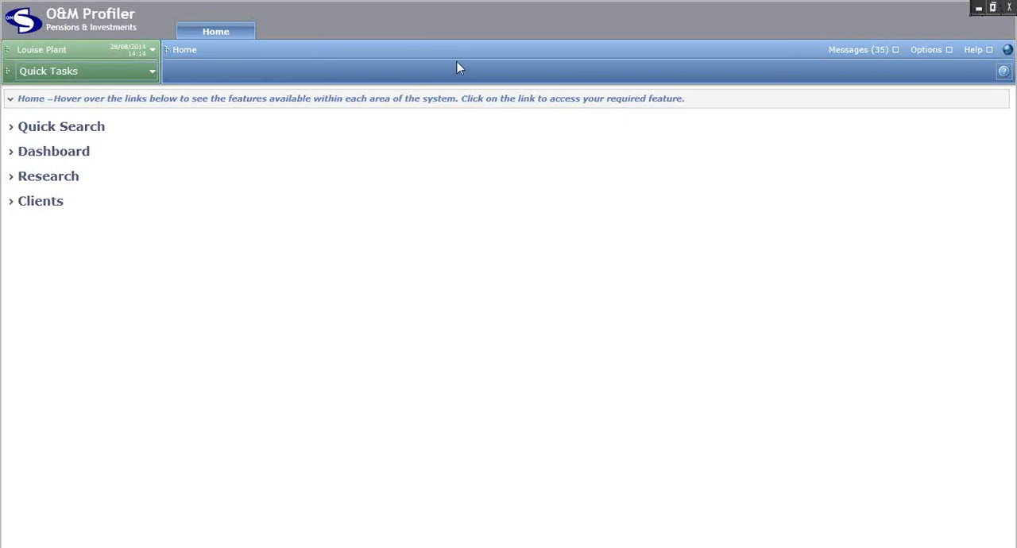
mouse_move(205, 86)
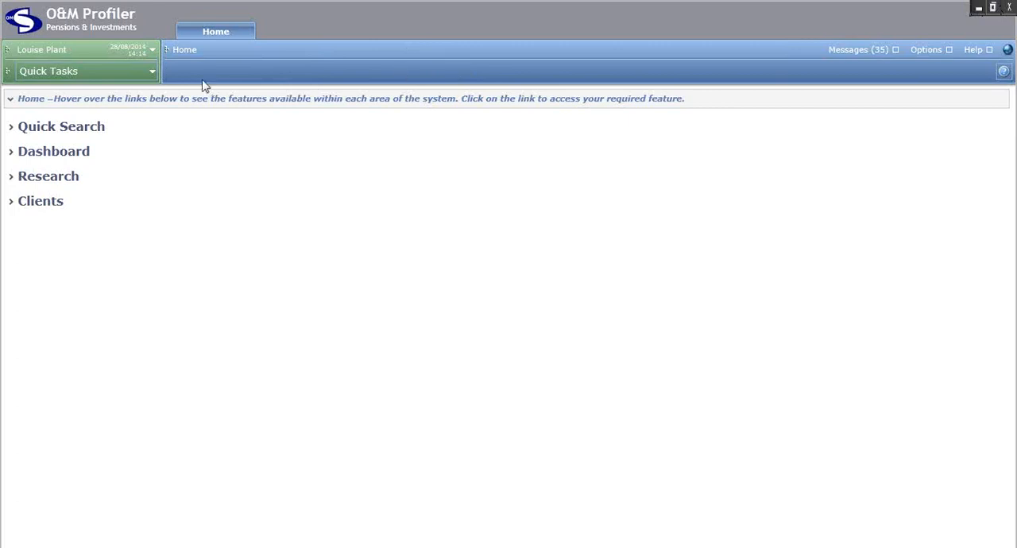
mouse_move(259, 83)
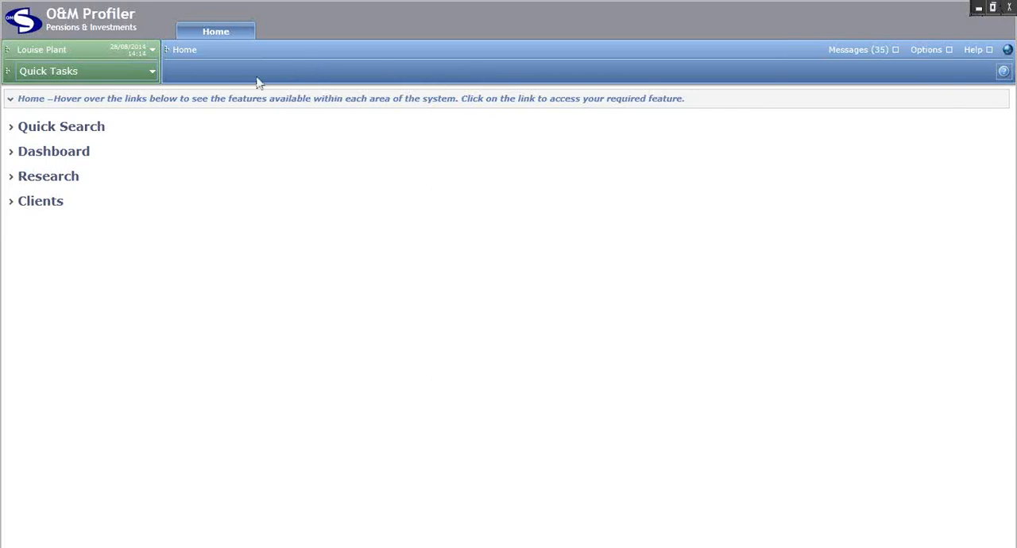
mouse_move(414, 71)
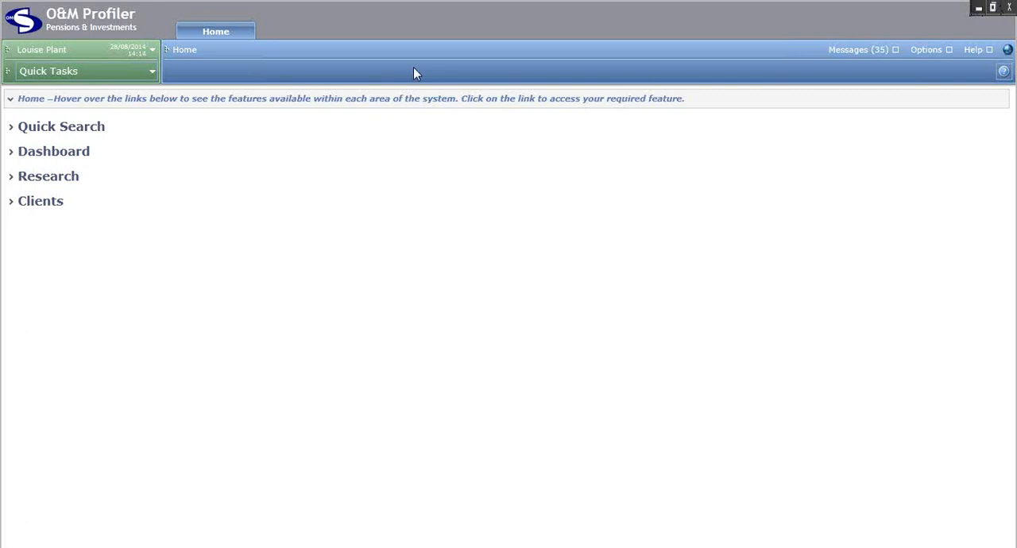
mouse_move(445, 74)
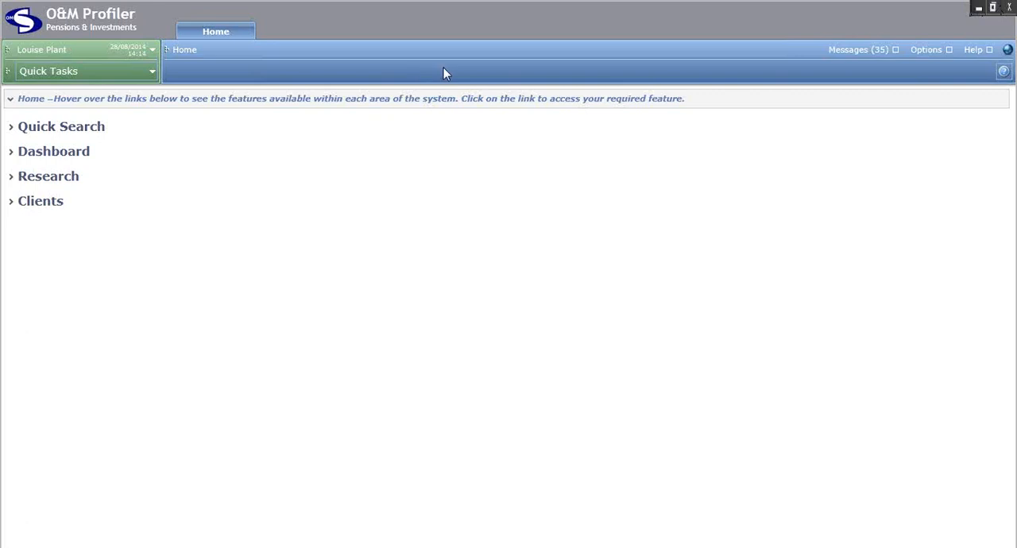
mouse_move(477, 67)
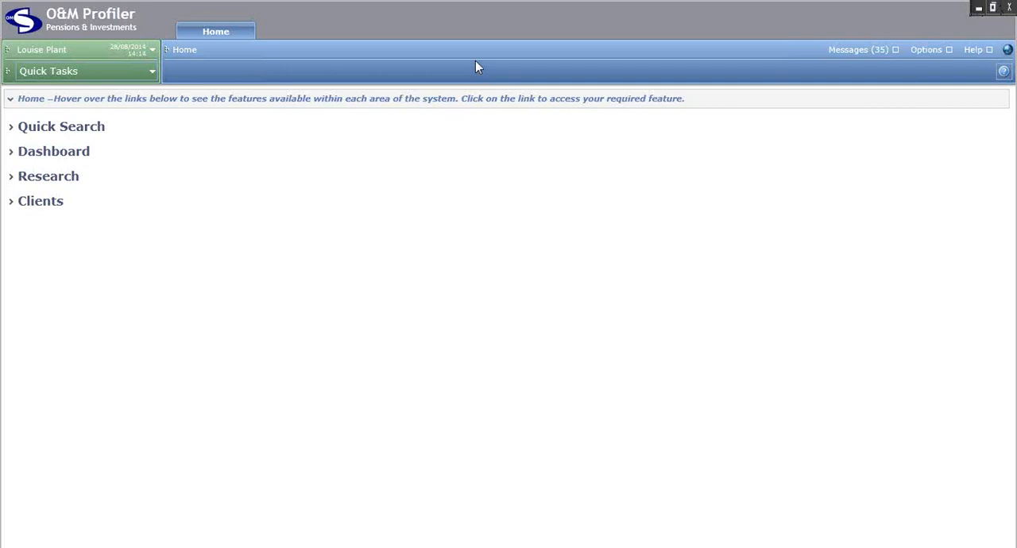
mouse_move(664, 80)
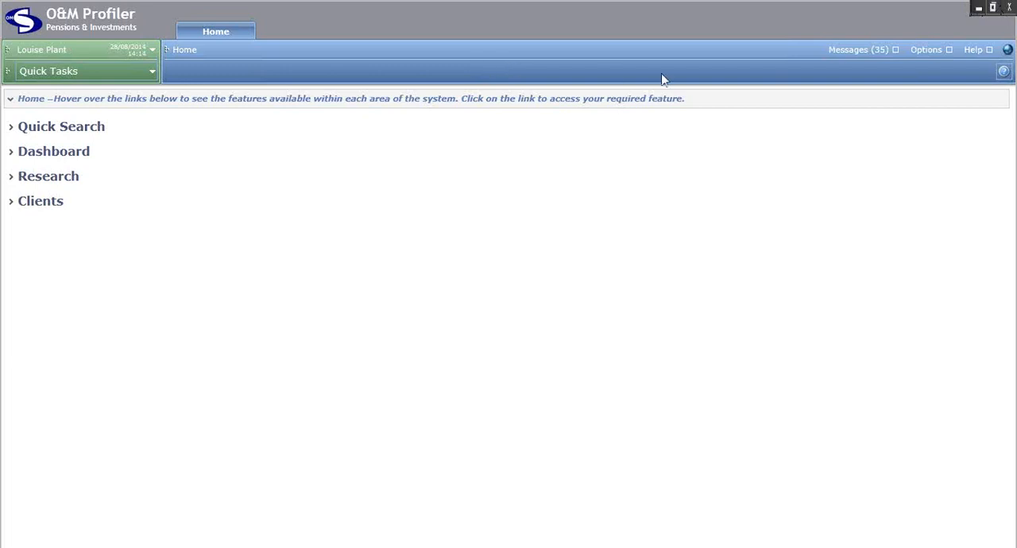
mouse_move(859, 81)
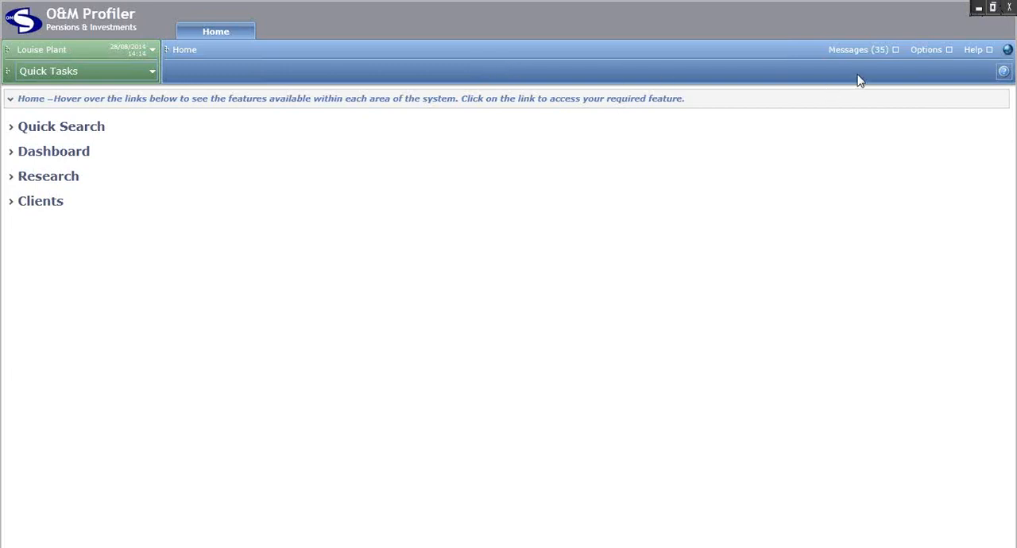
mouse_move(925, 49)
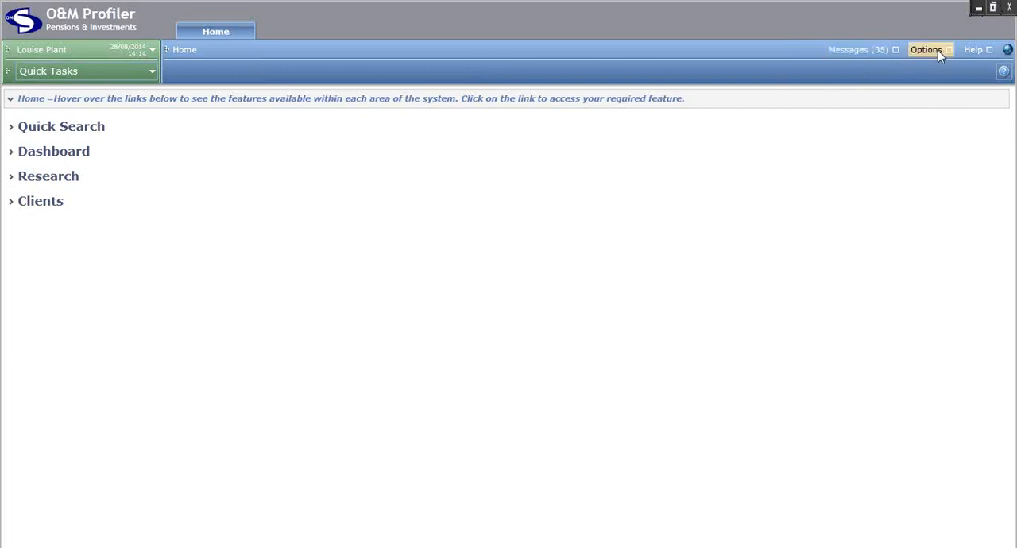
mouse_move(973, 86)
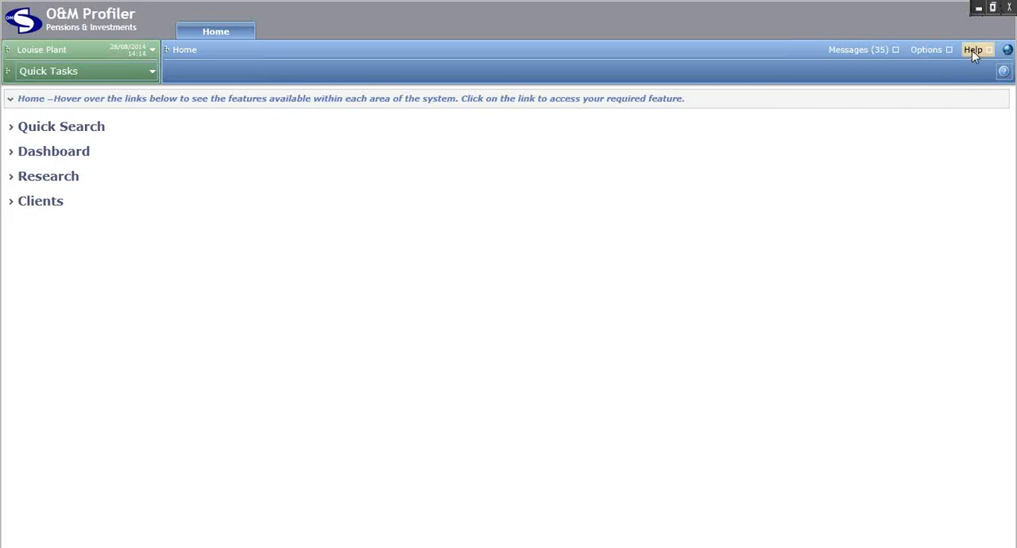
left_click(972, 50)
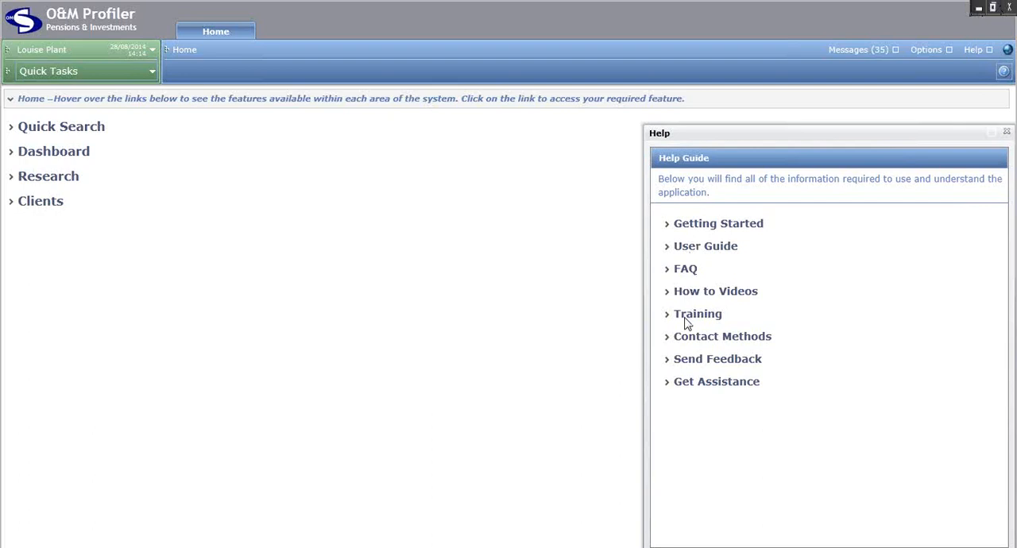
mouse_move(689, 337)
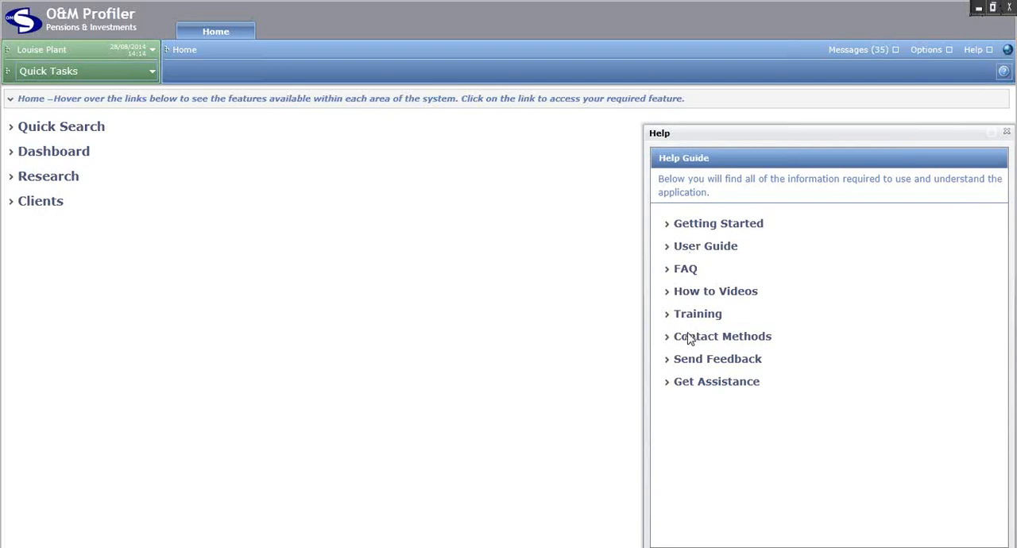
left_click(721, 337)
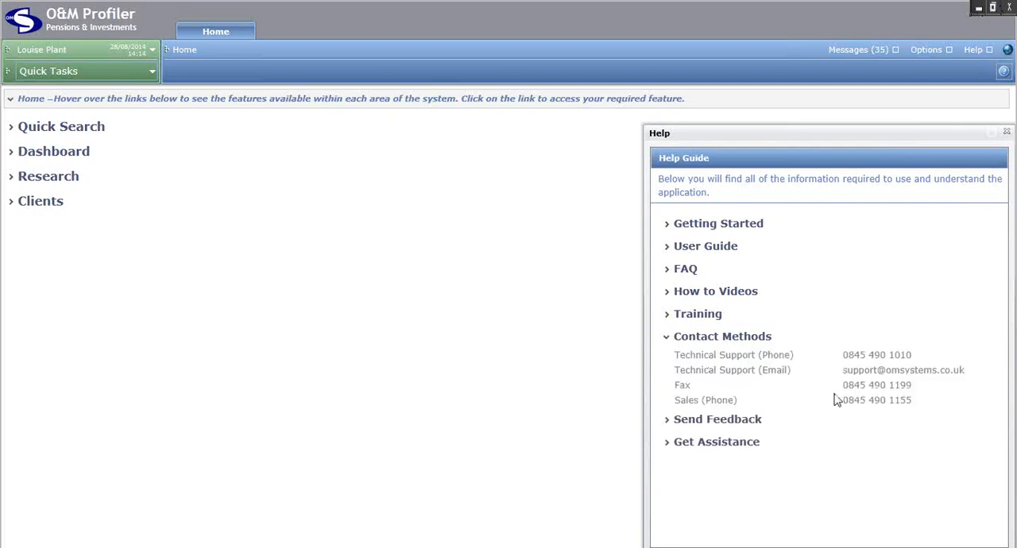
mouse_move(811, 349)
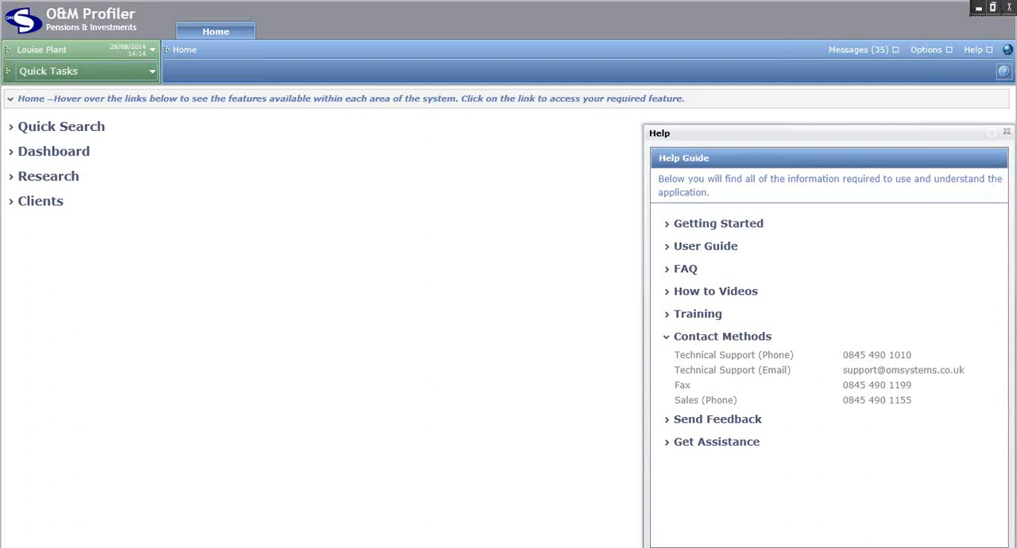
left_click(1007, 132)
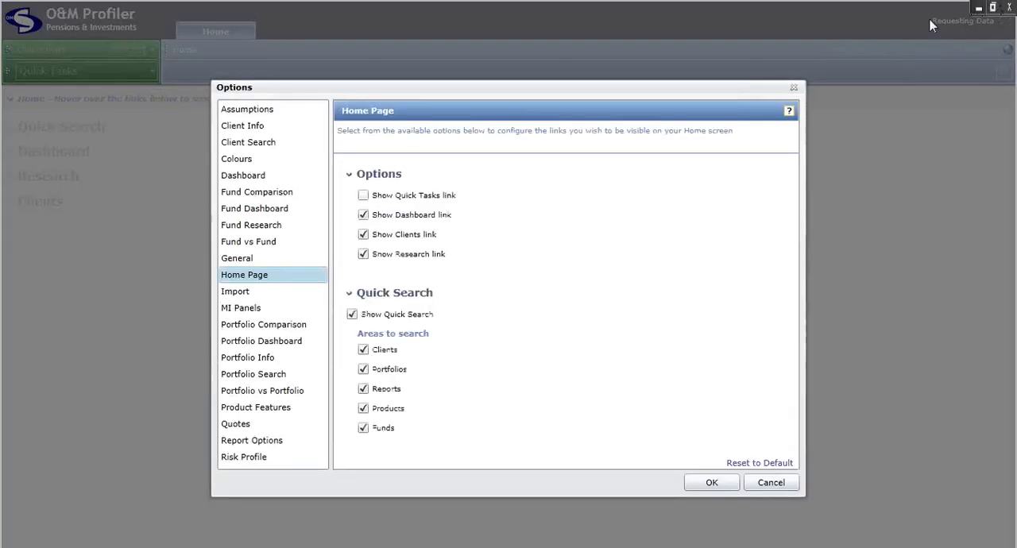
mouse_move(588, 226)
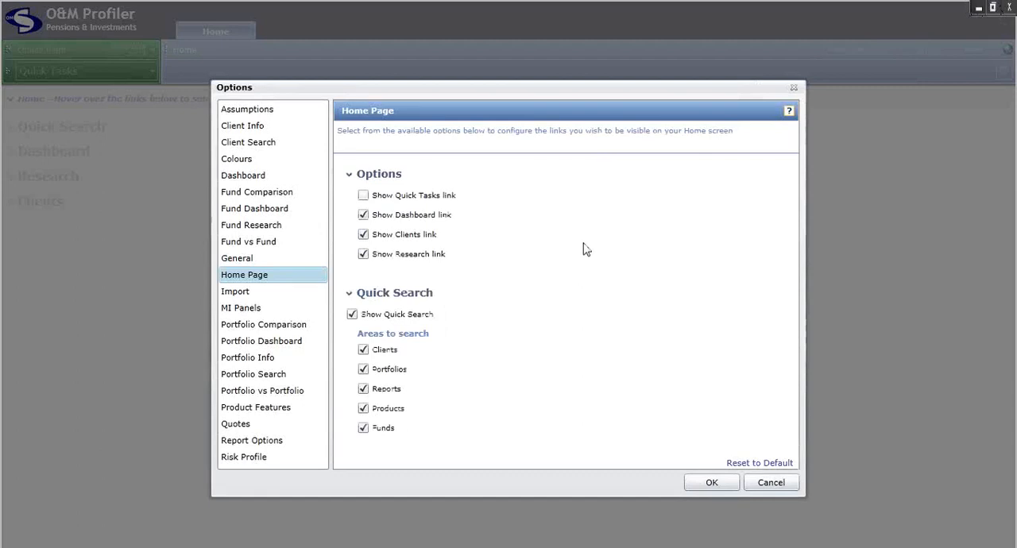
mouse_move(248, 242)
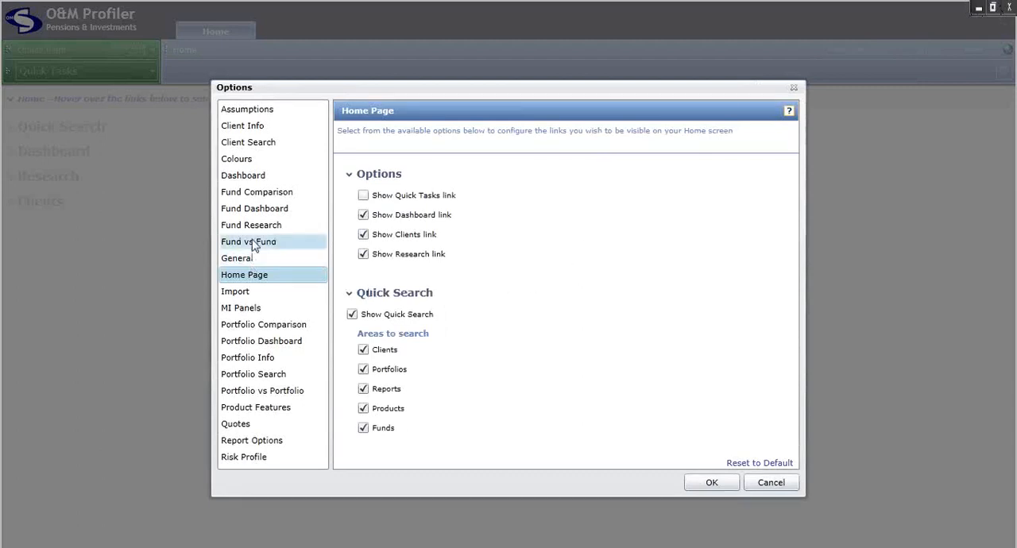
Step: Step through Fund Research and Portfolio Info settings, ending on the Colours settings
left_click(251, 225)
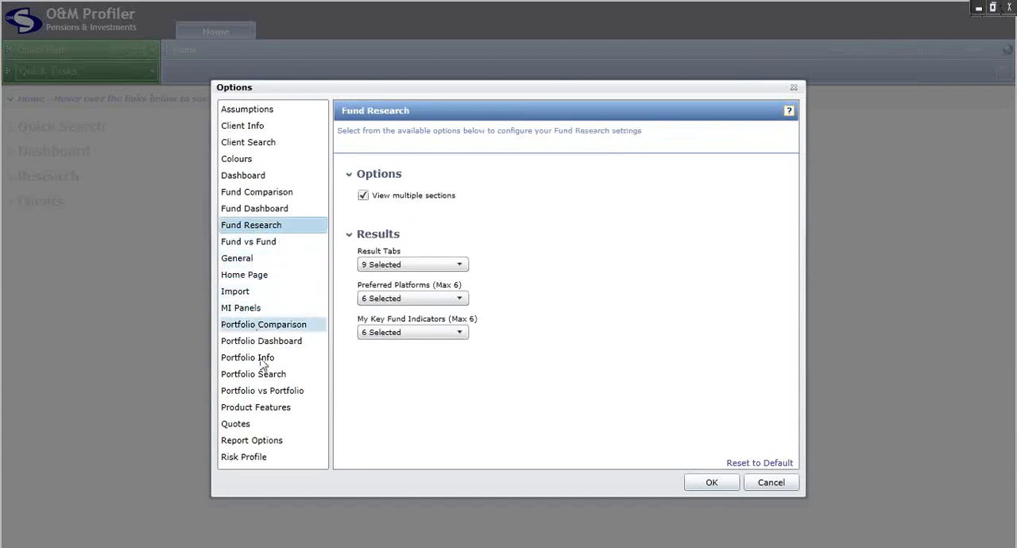
left_click(248, 357)
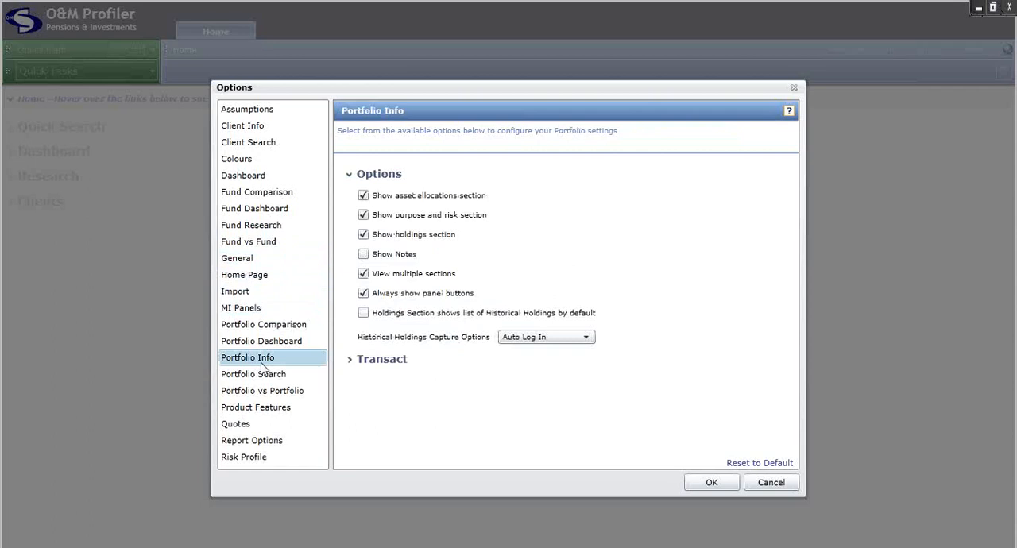
mouse_move(260, 340)
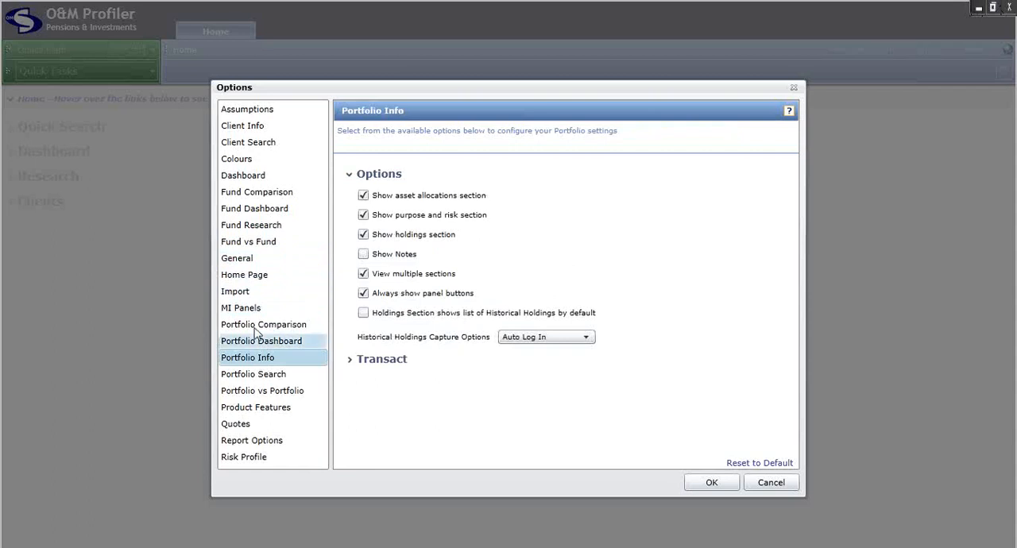
left_click(236, 159)
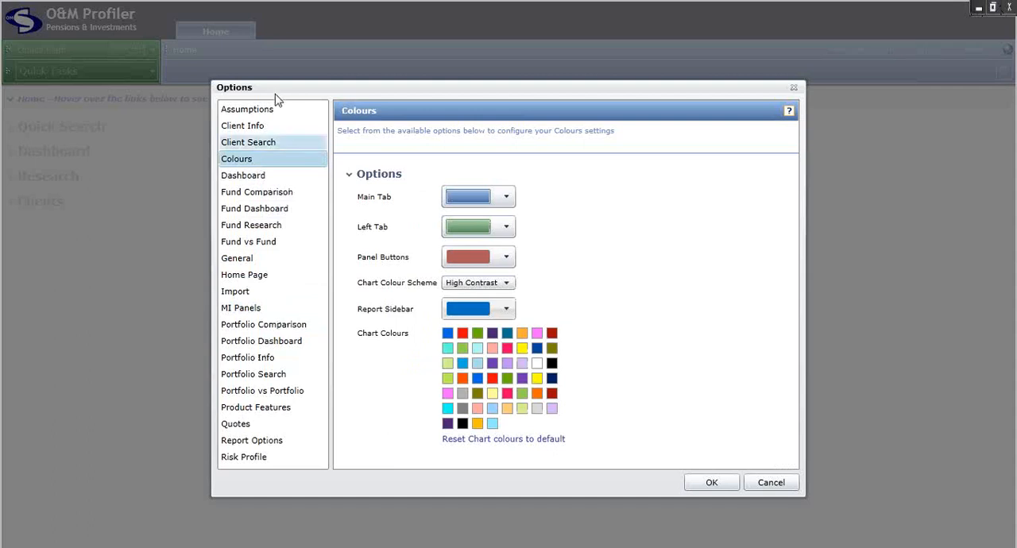
mouse_move(528, 222)
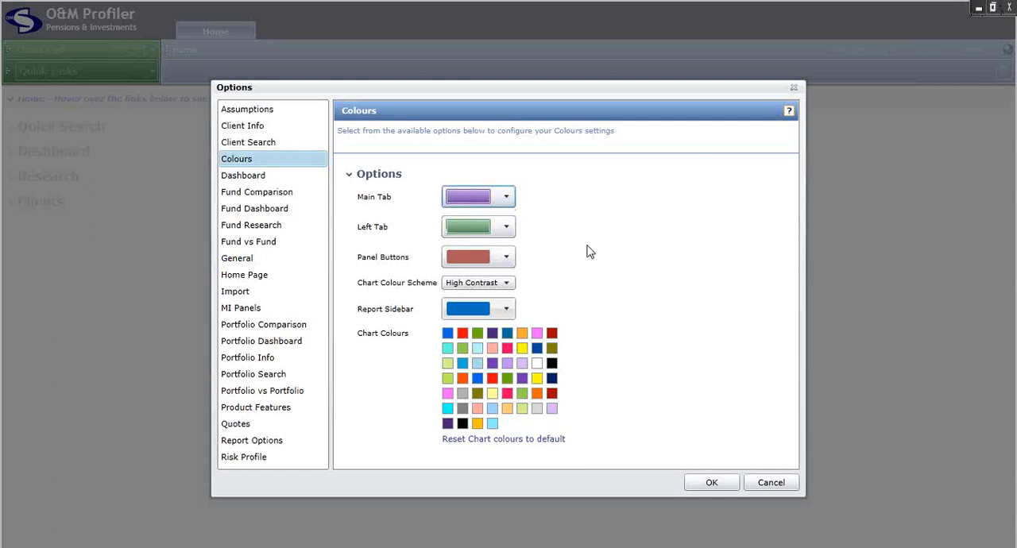
mouse_move(575, 275)
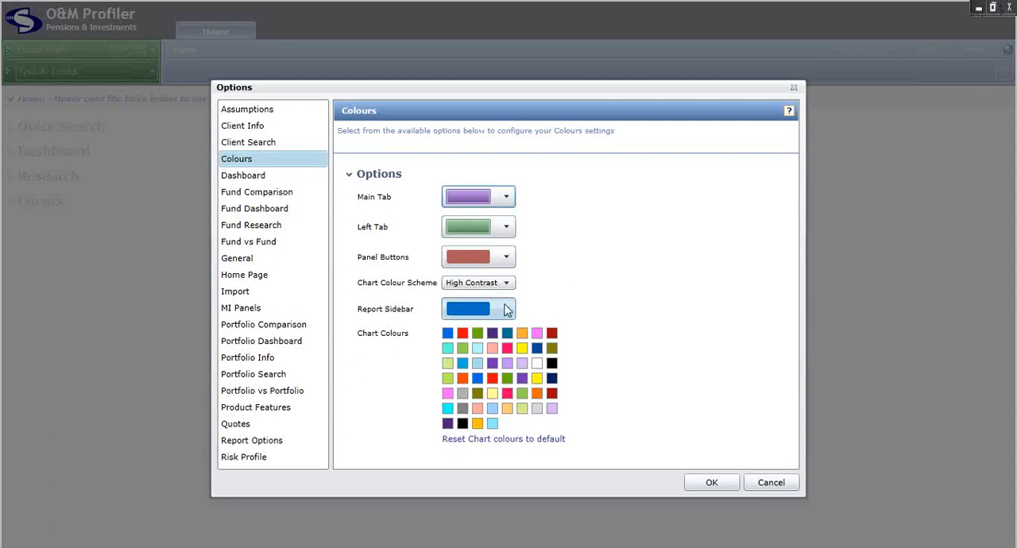
Step: In the Report Sidebar colour picker, switch between the Opulent and Civic palettes and select the custom colour code
left_click(506, 308)
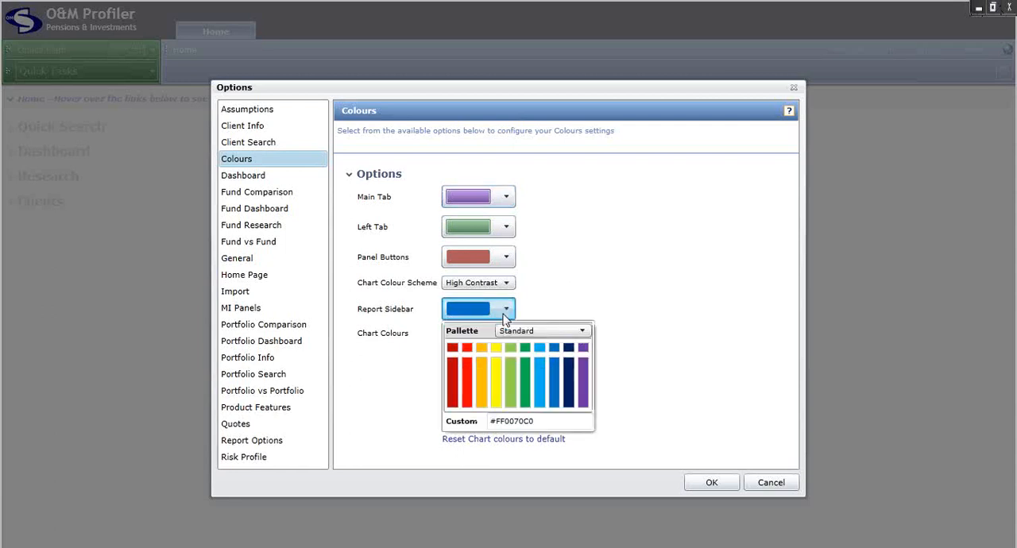
left_click(585, 330)
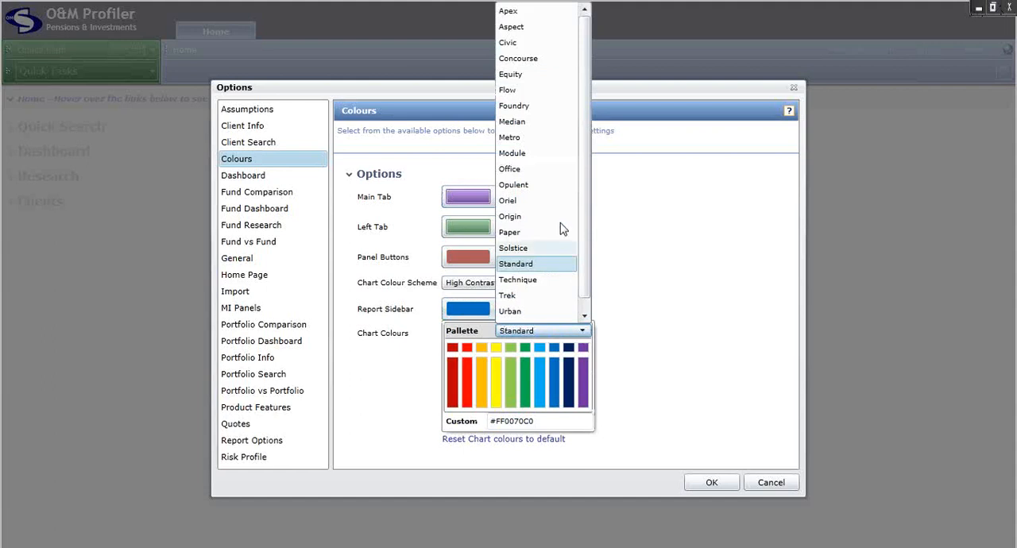
left_click(513, 185)
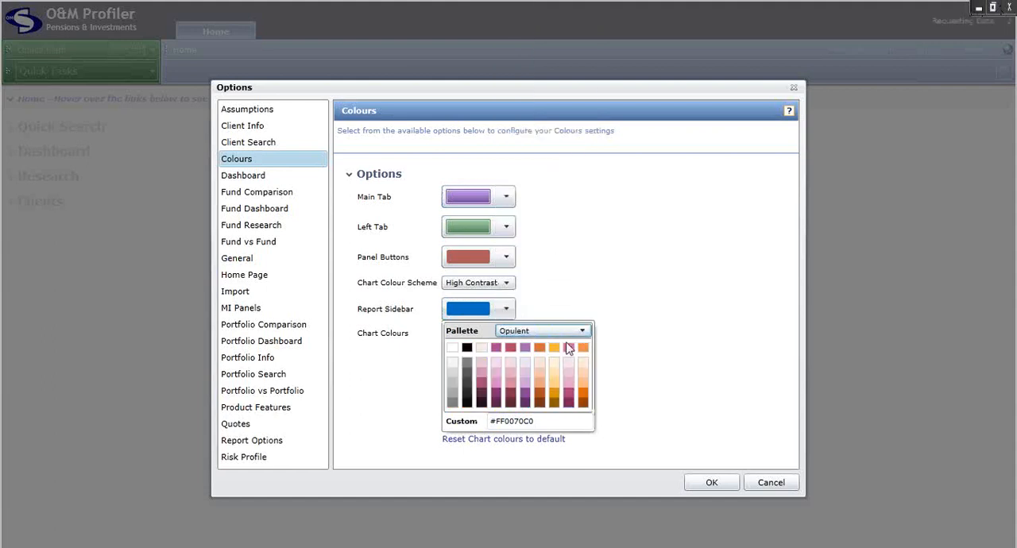
left_click(584, 330)
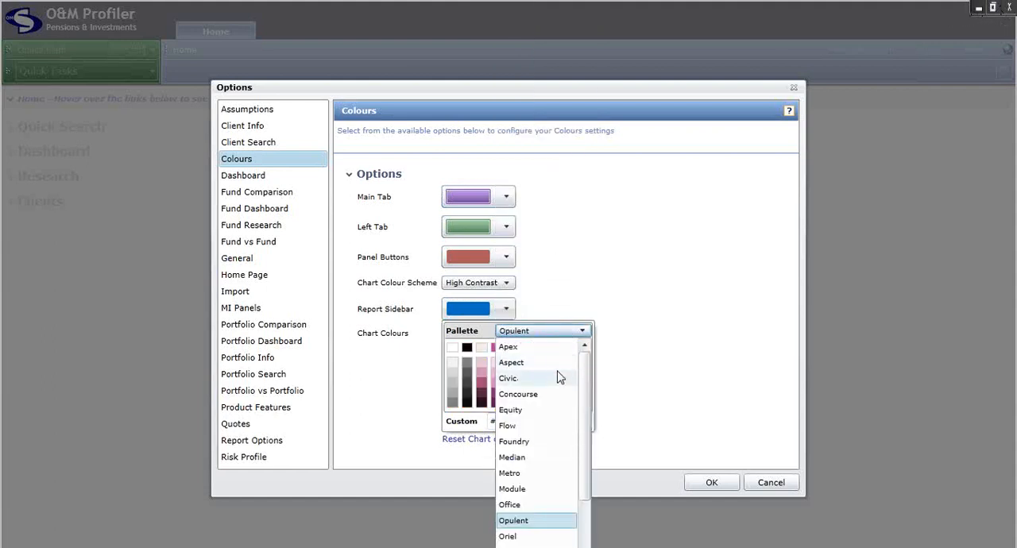
mouse_move(569, 287)
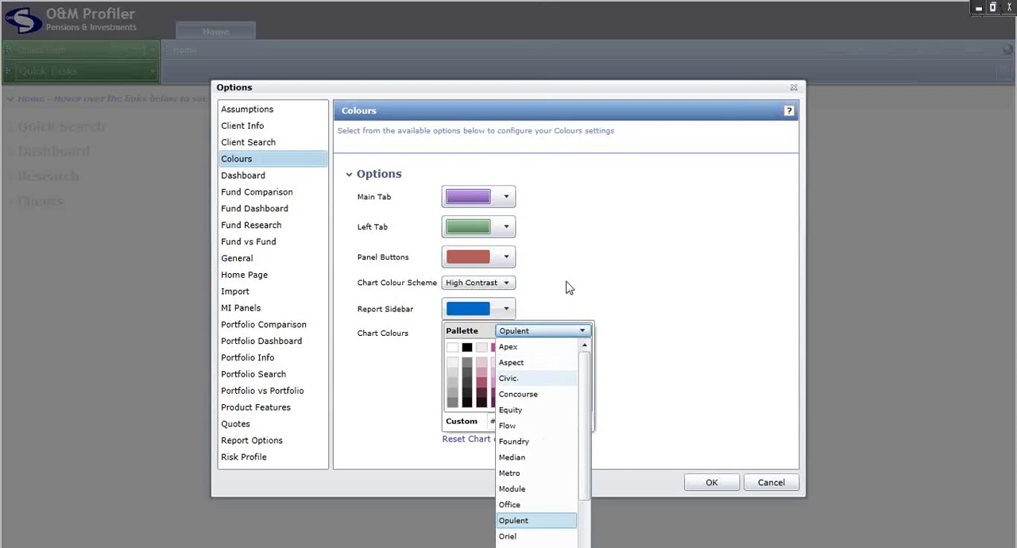
left_click(509, 377)
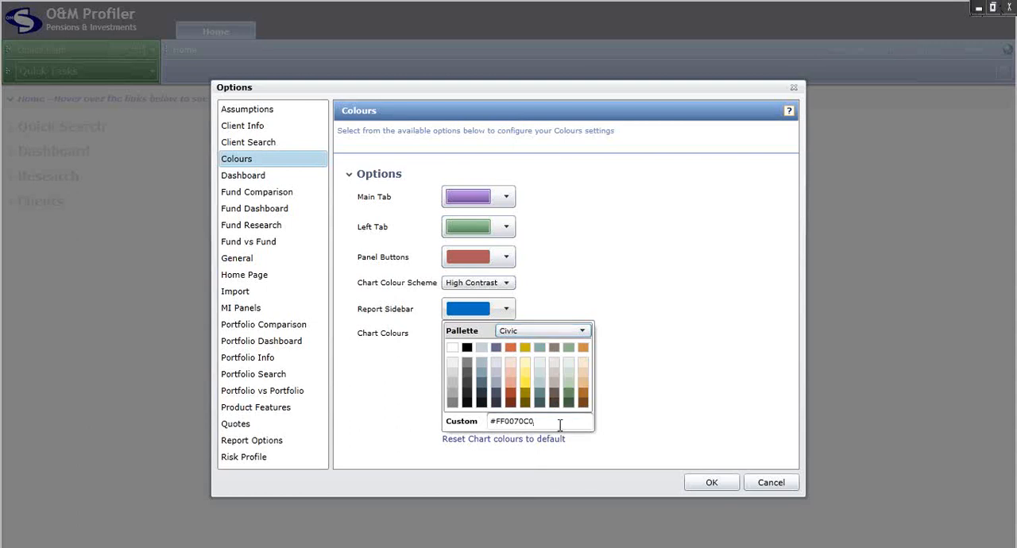
triple_click(511, 421)
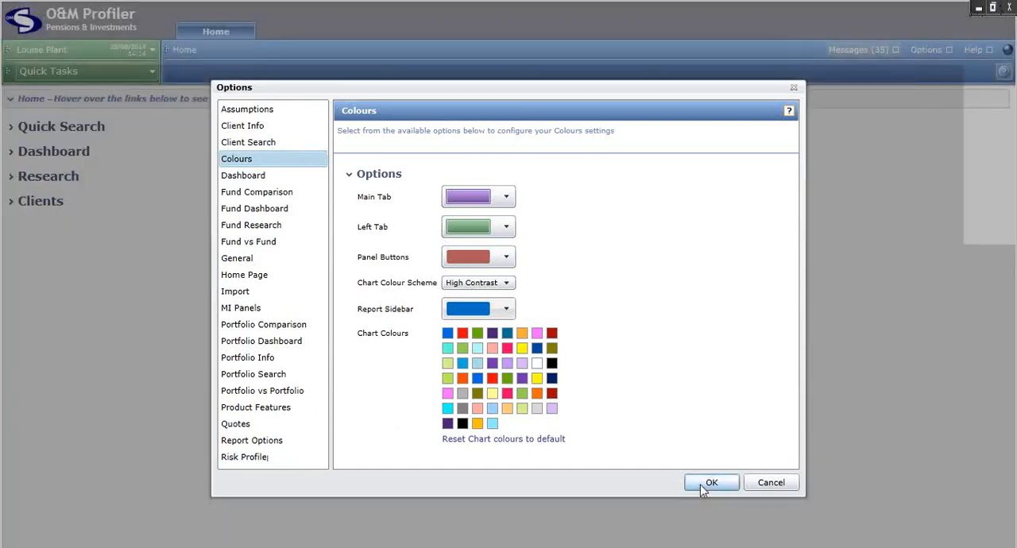
Step: Confirm the Options dialog with OK so the home page's main bar turns purple
left_click(712, 483)
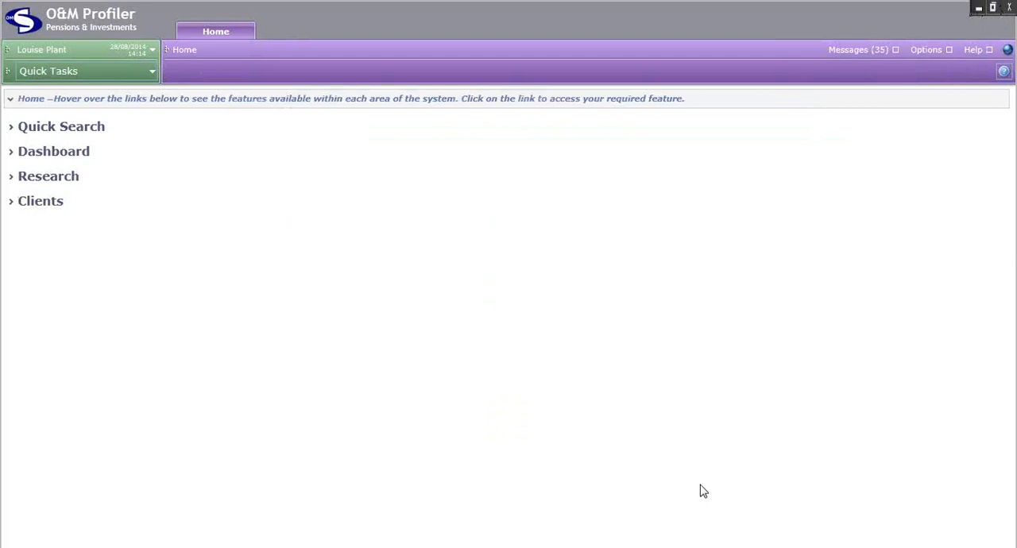
mouse_move(823, 299)
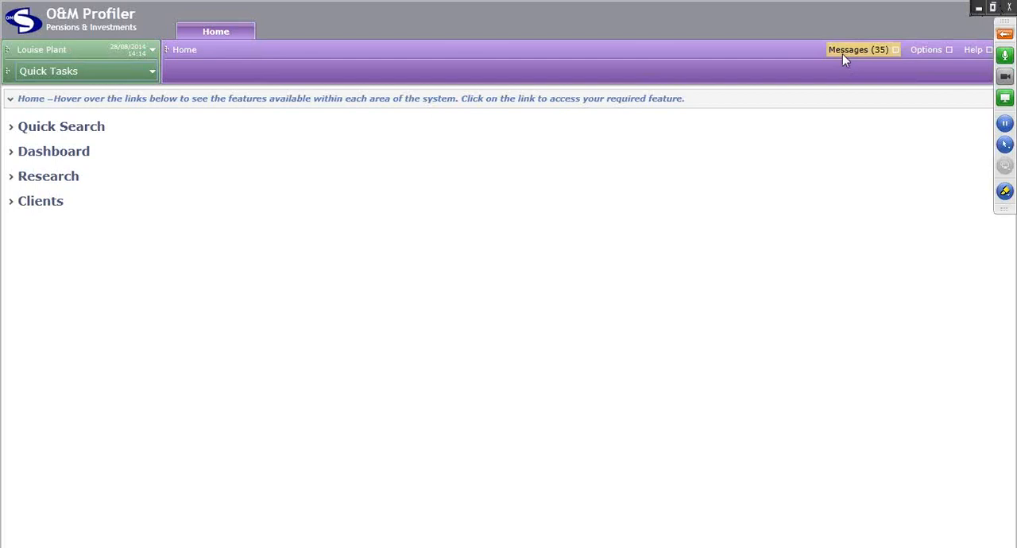
Step: Show the Messages panel with August 2014 product news and new features
left_click(858, 49)
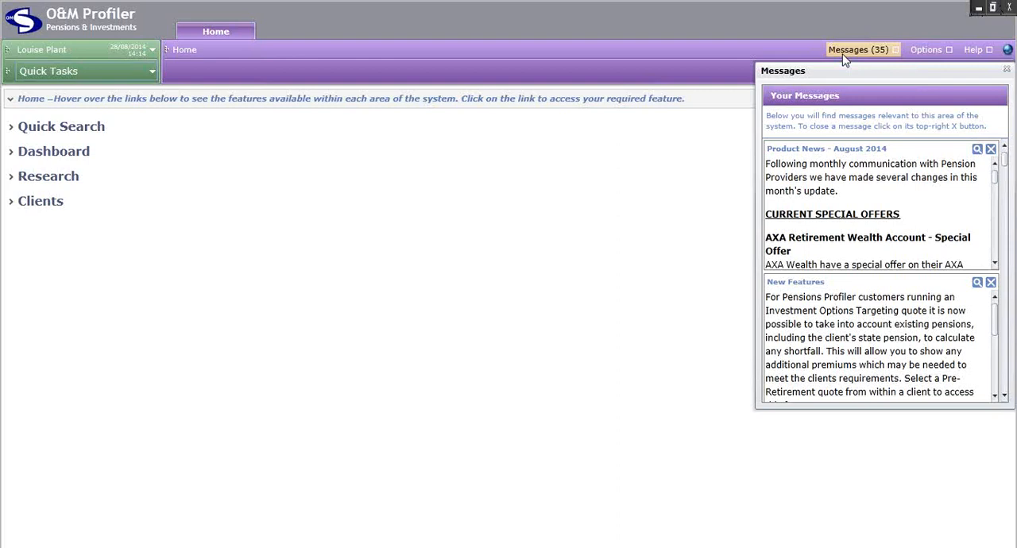
mouse_move(1002, 57)
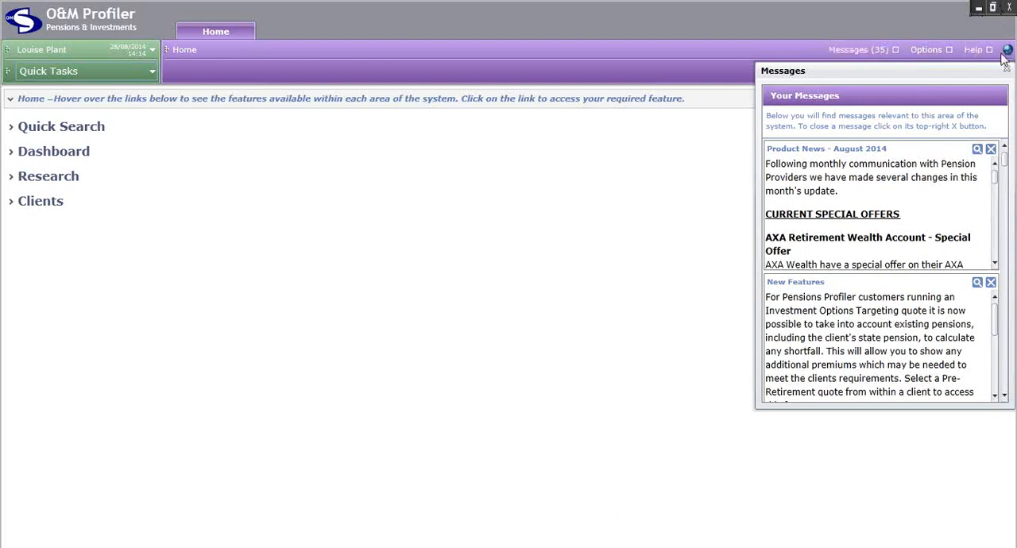
mouse_move(1006, 72)
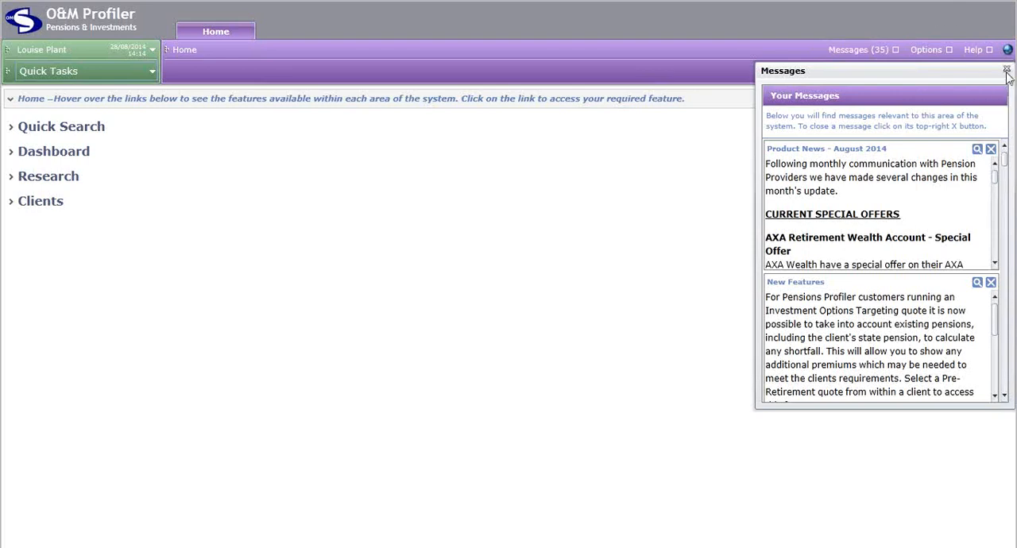
left_click(1004, 70)
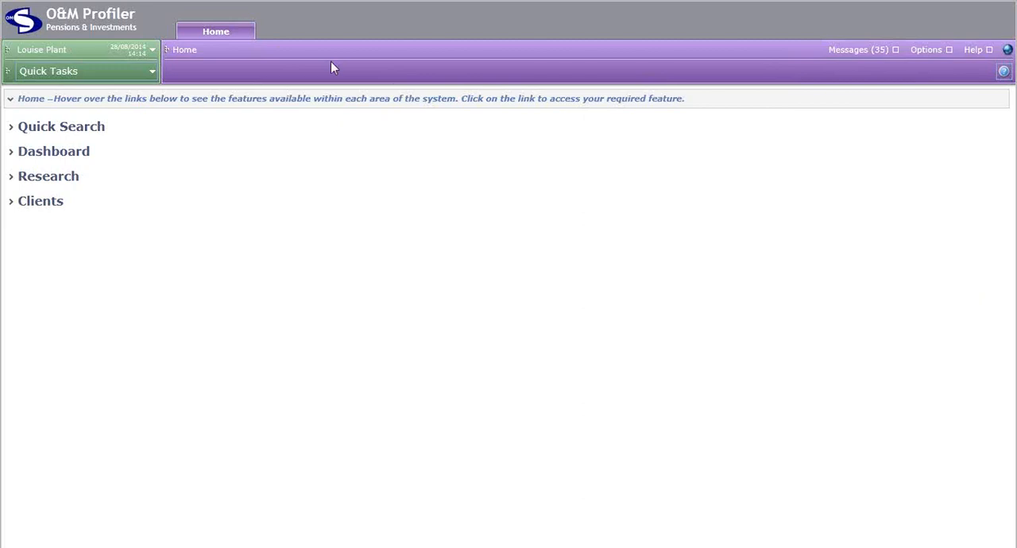
mouse_move(199, 24)
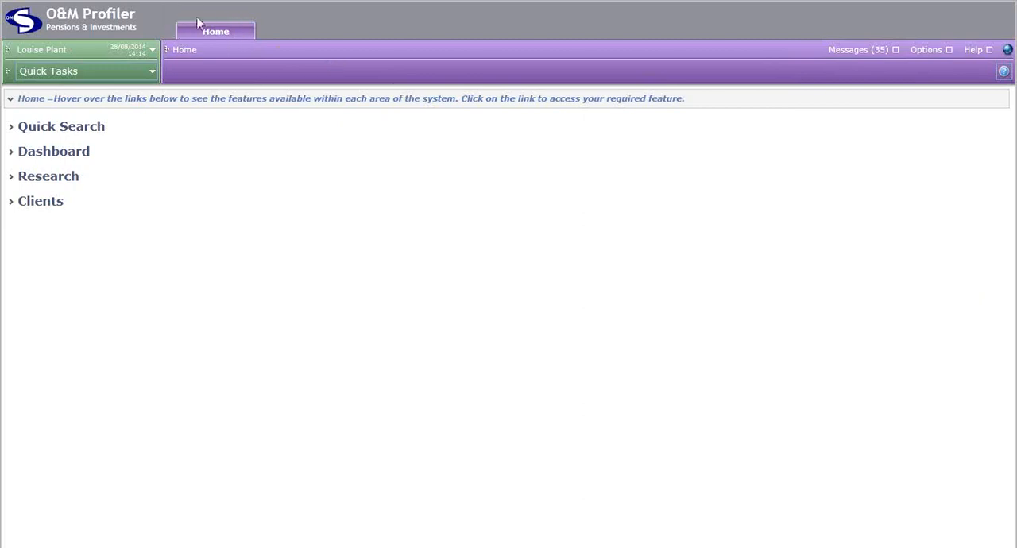
mouse_move(221, 48)
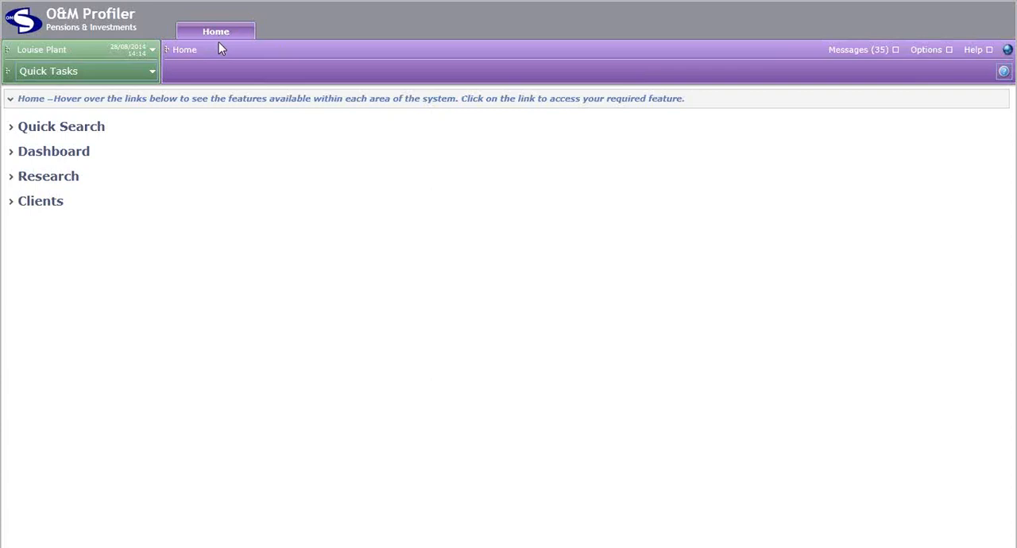
mouse_move(280, 43)
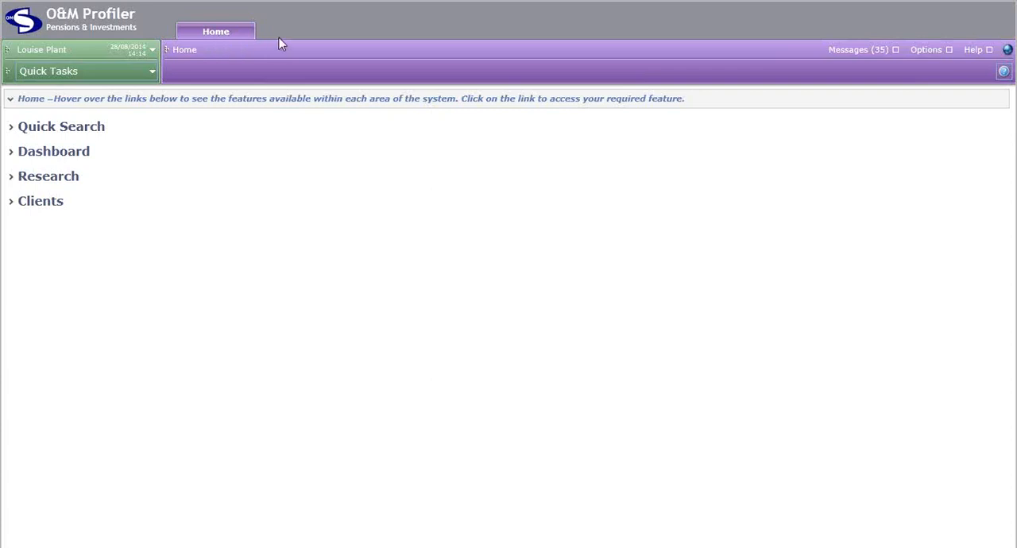
mouse_move(486, 71)
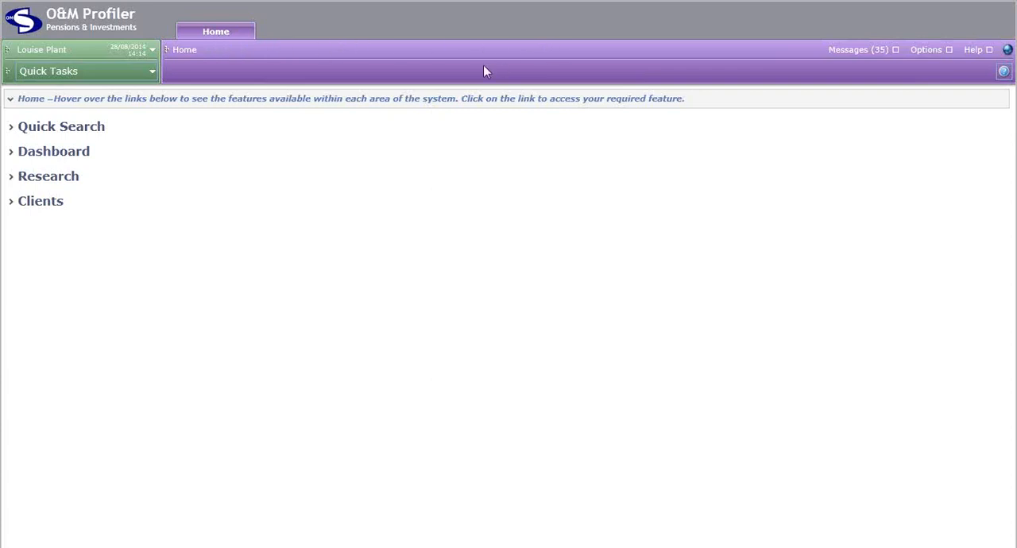
mouse_move(301, 67)
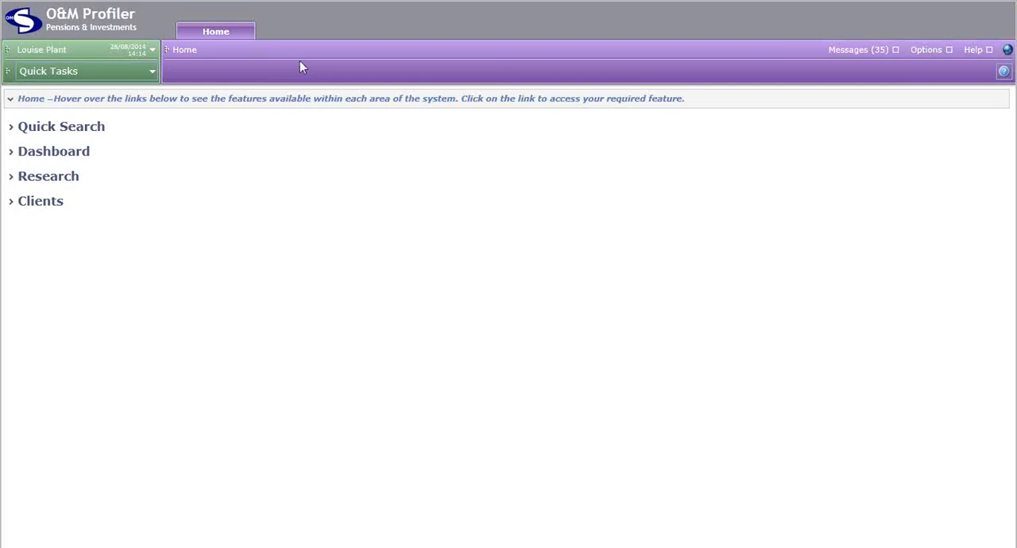
mouse_move(62, 184)
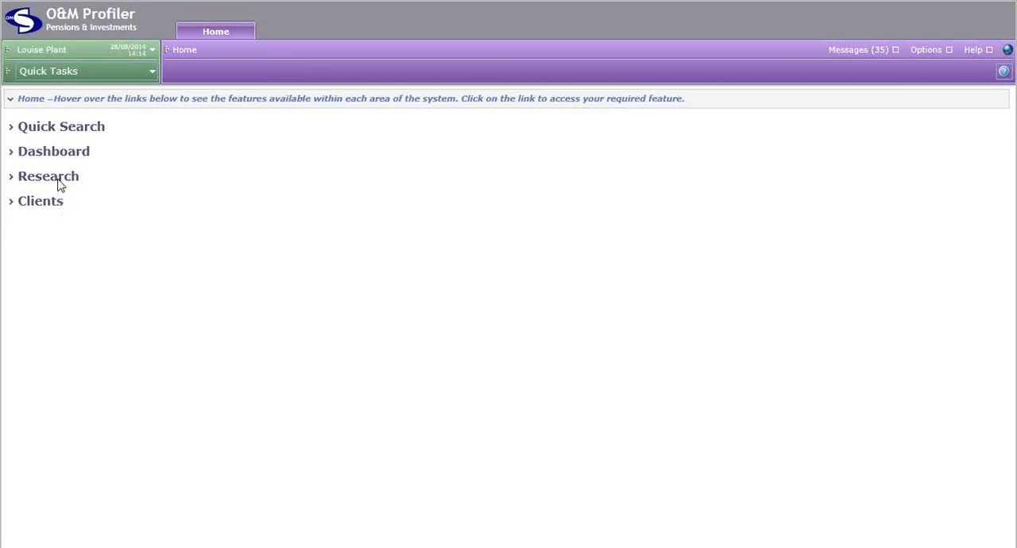
Step: Expand Research and launch the Funds research search in a new Funds Search tab
left_click(48, 175)
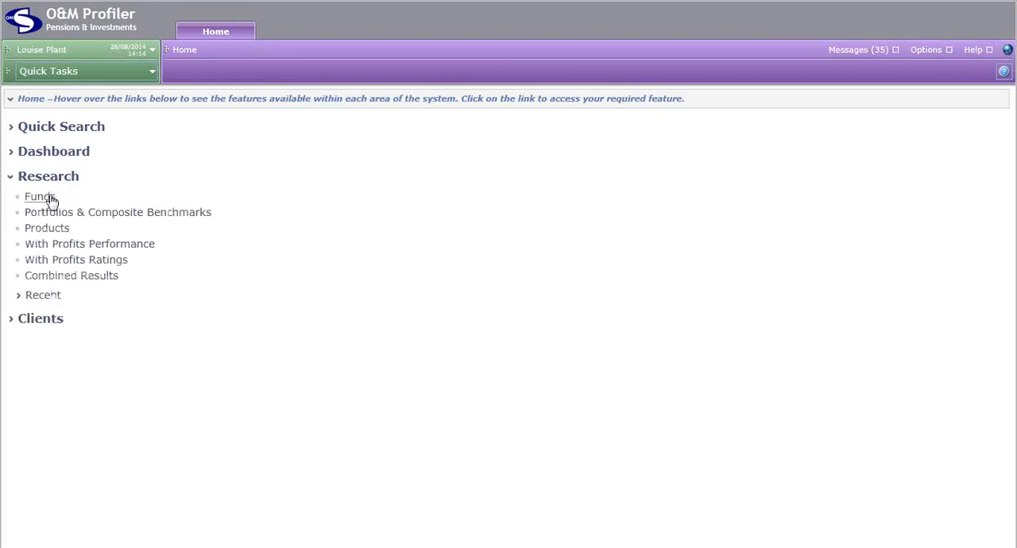
left_click(38, 197)
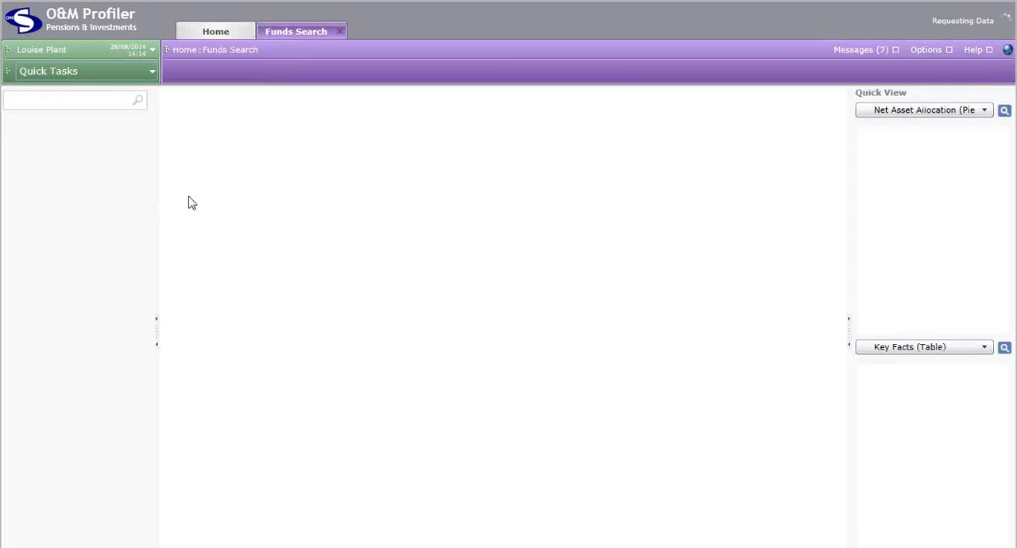
left_click(300, 32)
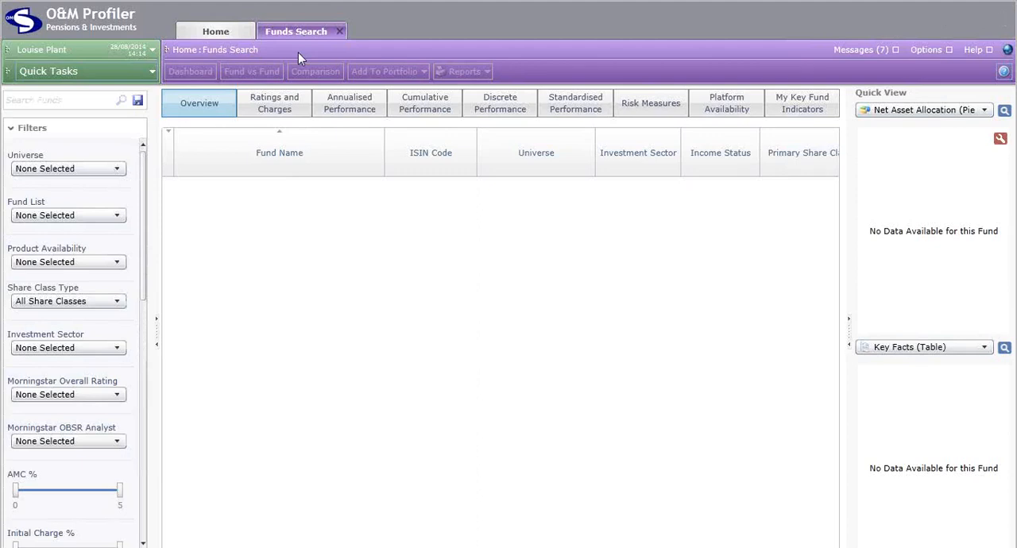
mouse_move(257, 45)
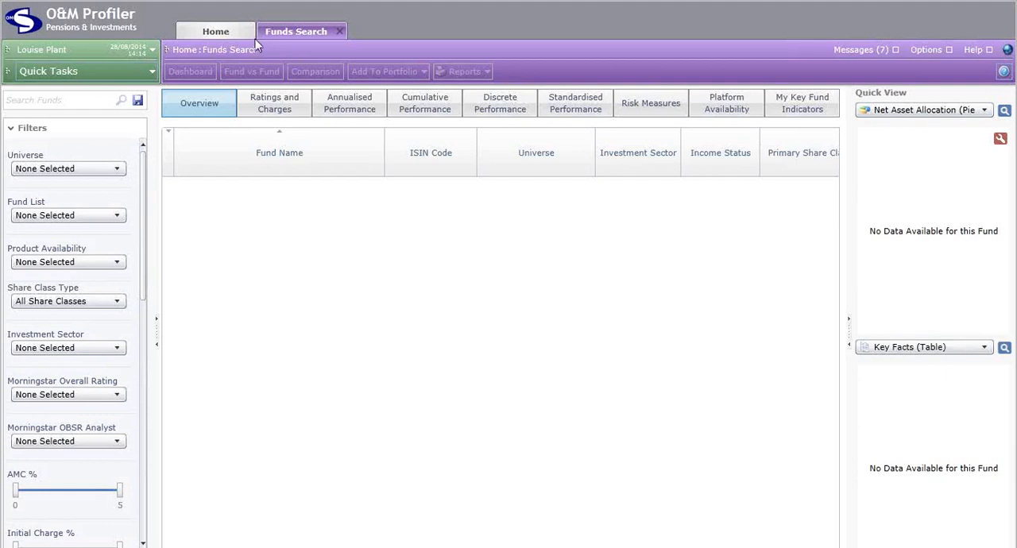
Step: Switch between the Home and Funds Search tabs, then close Funds Search
left_click(216, 32)
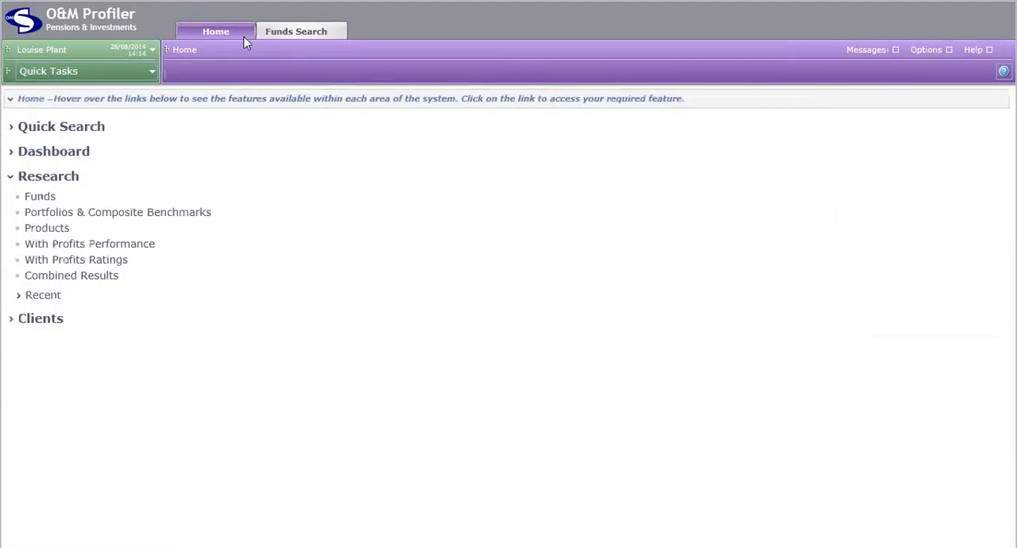
left_click(295, 32)
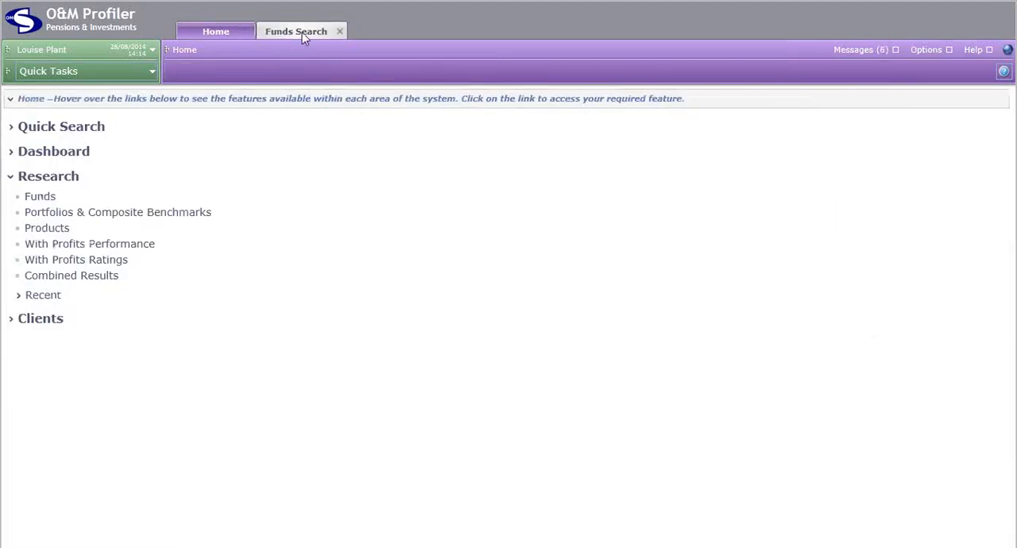
left_click(295, 32)
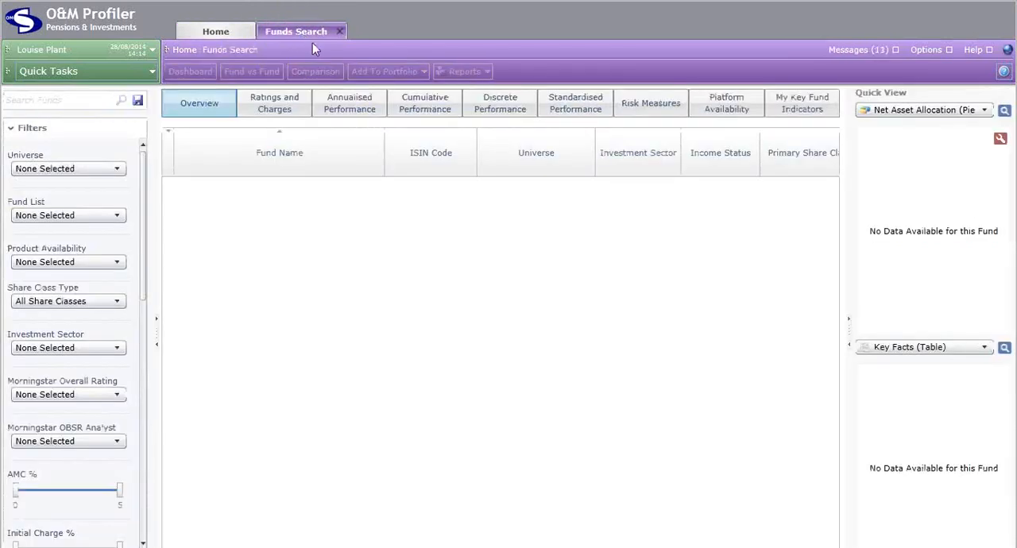
mouse_move(340, 32)
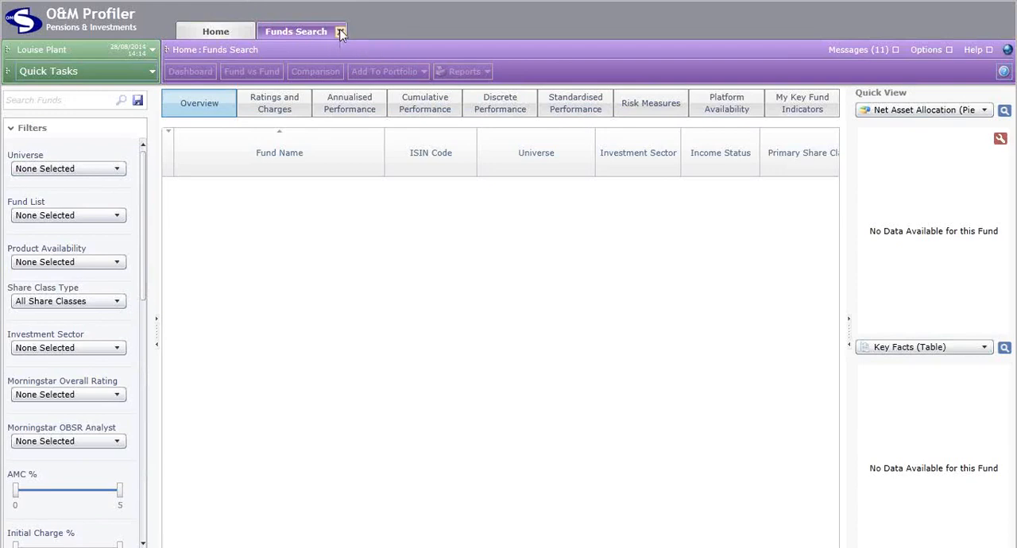
left_click(216, 31)
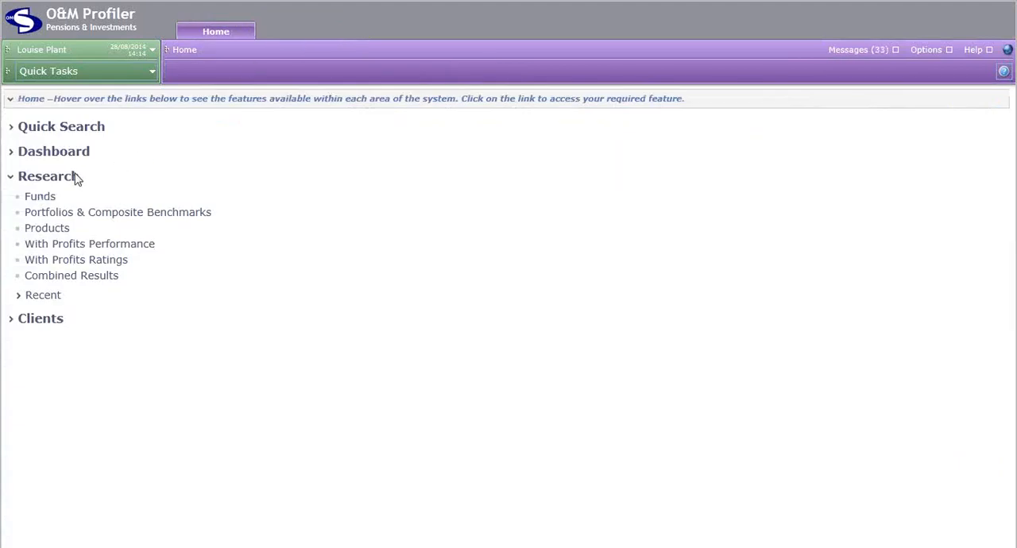
Step: Collapse and re-expand Research, then expand and collapse Clients, leaving all sections collapsed
left_click(46, 175)
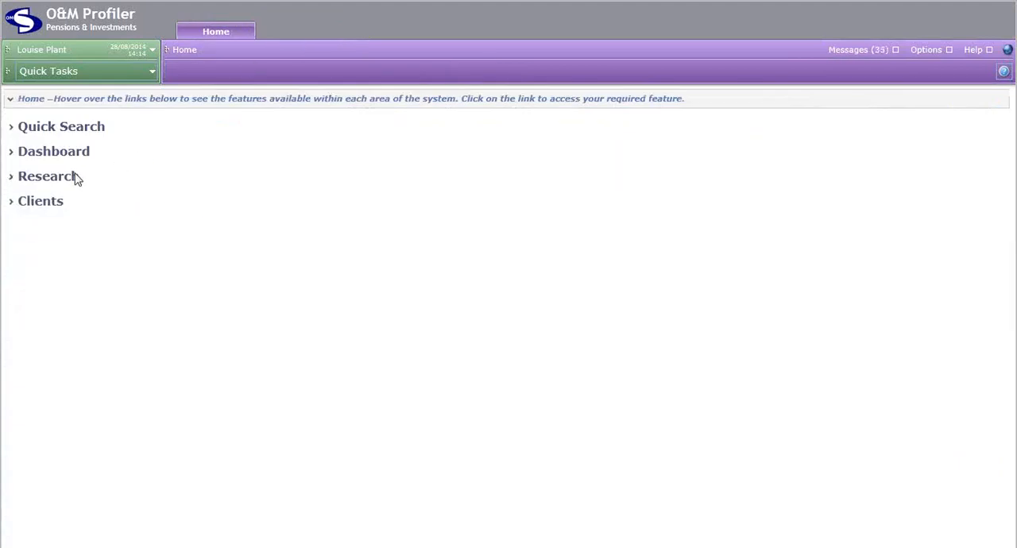
mouse_move(206, 200)
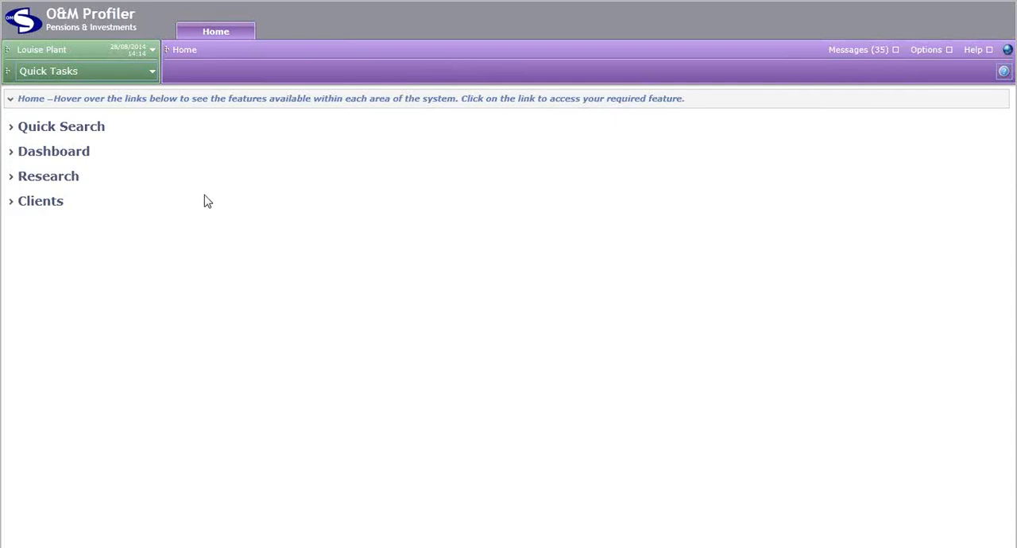
mouse_move(133, 177)
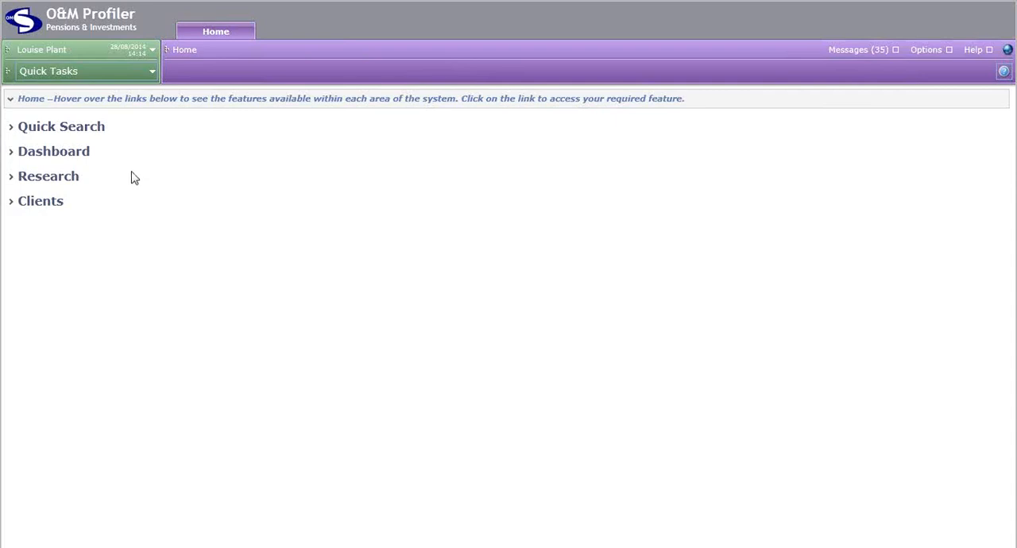
mouse_move(70, 203)
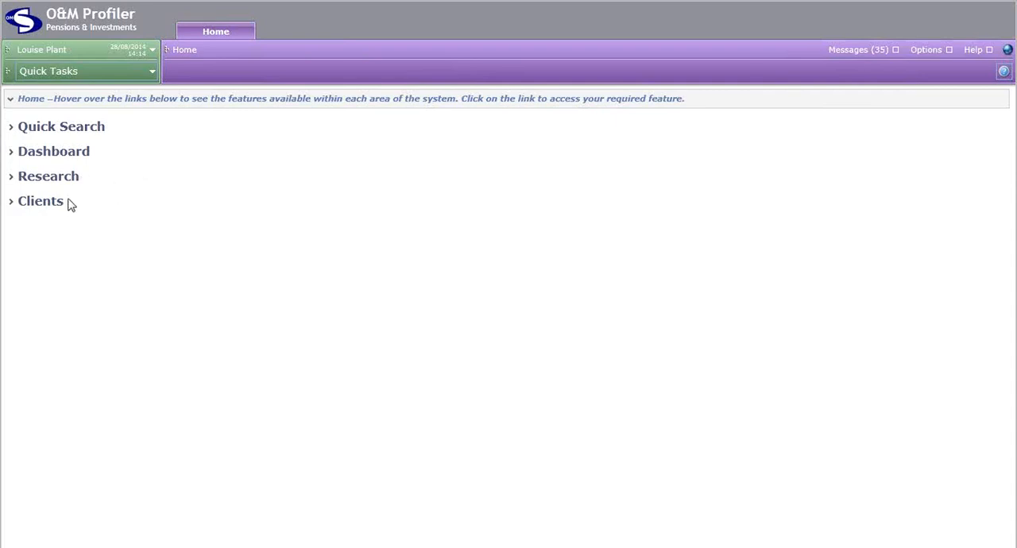
mouse_move(89, 204)
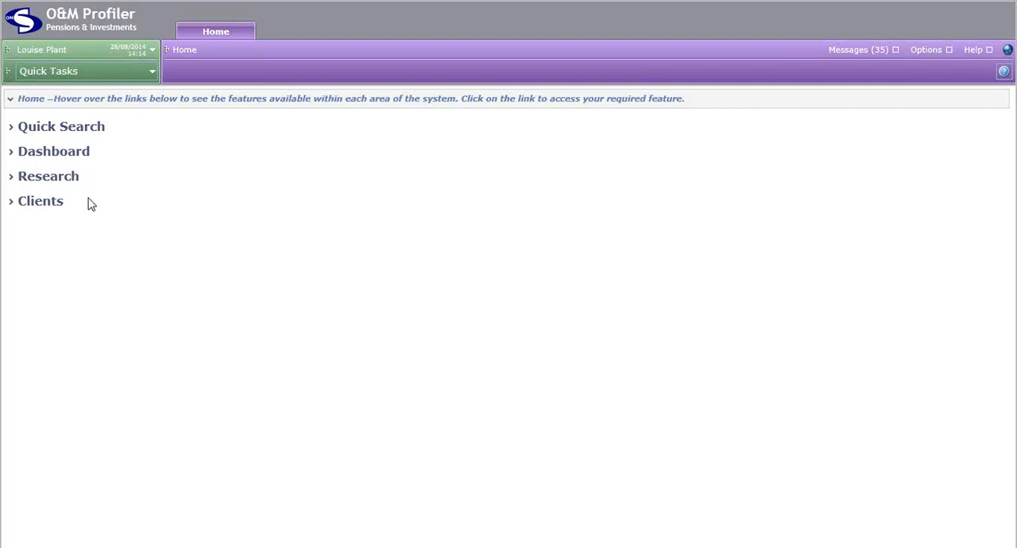
mouse_move(124, 204)
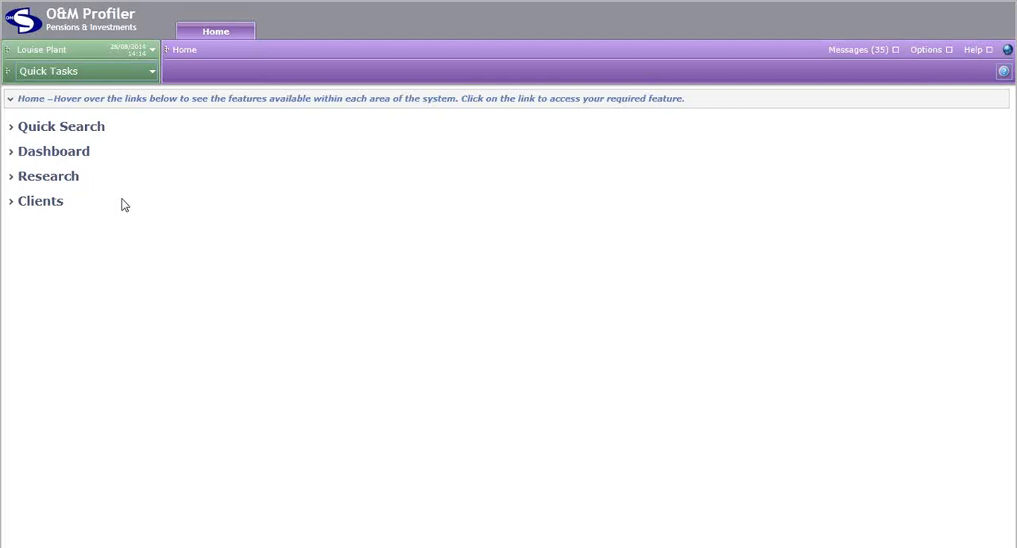
left_click(47, 175)
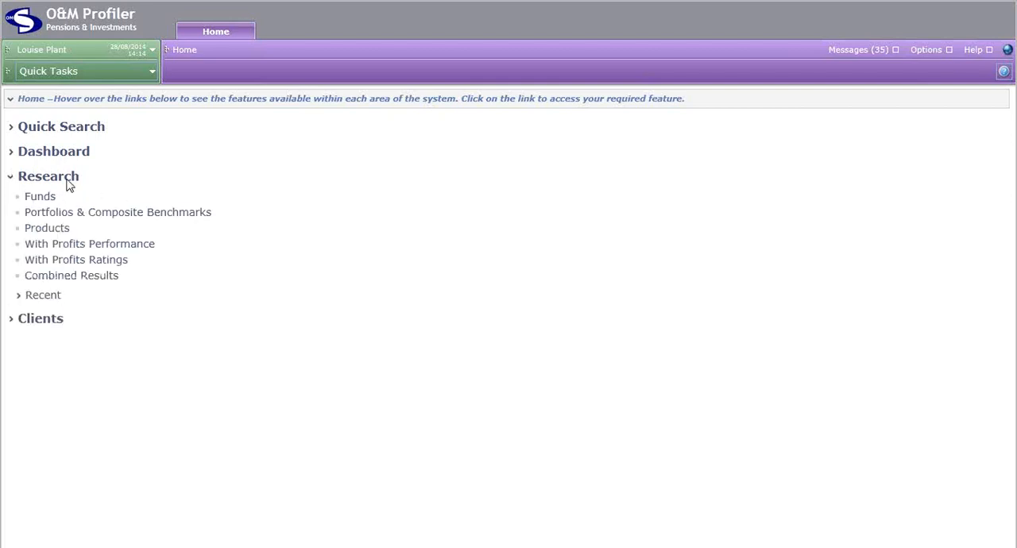
mouse_move(65, 198)
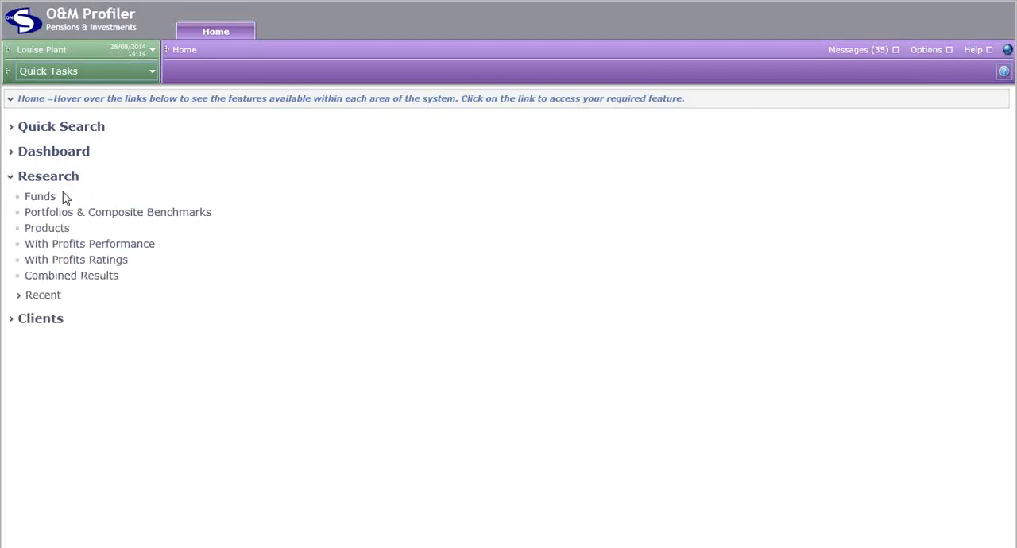
mouse_move(219, 264)
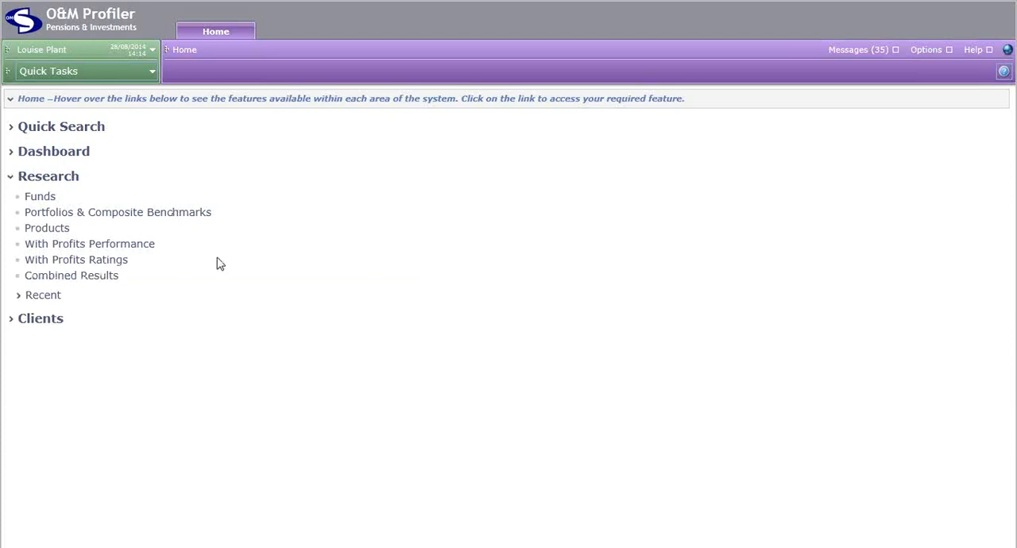
mouse_move(30, 330)
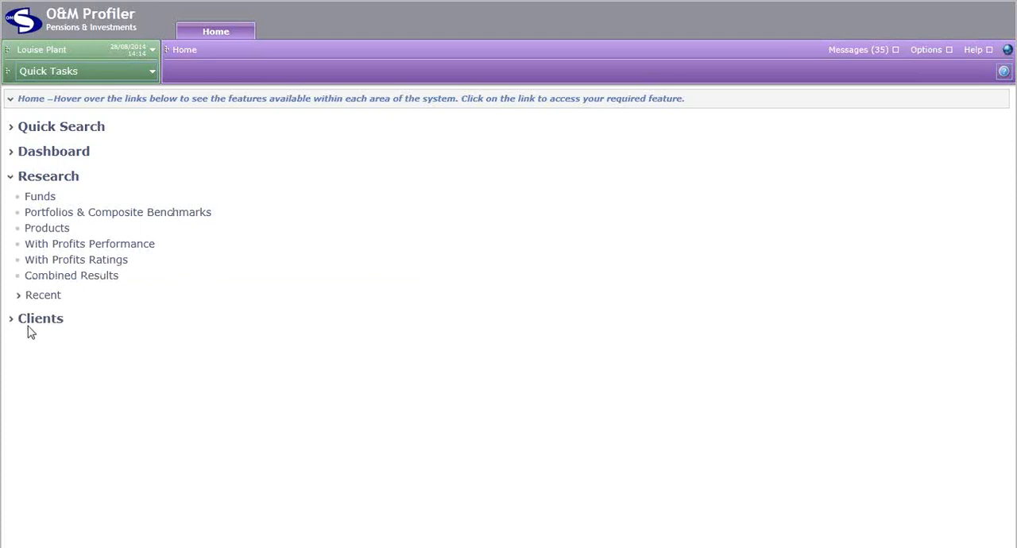
left_click(40, 318)
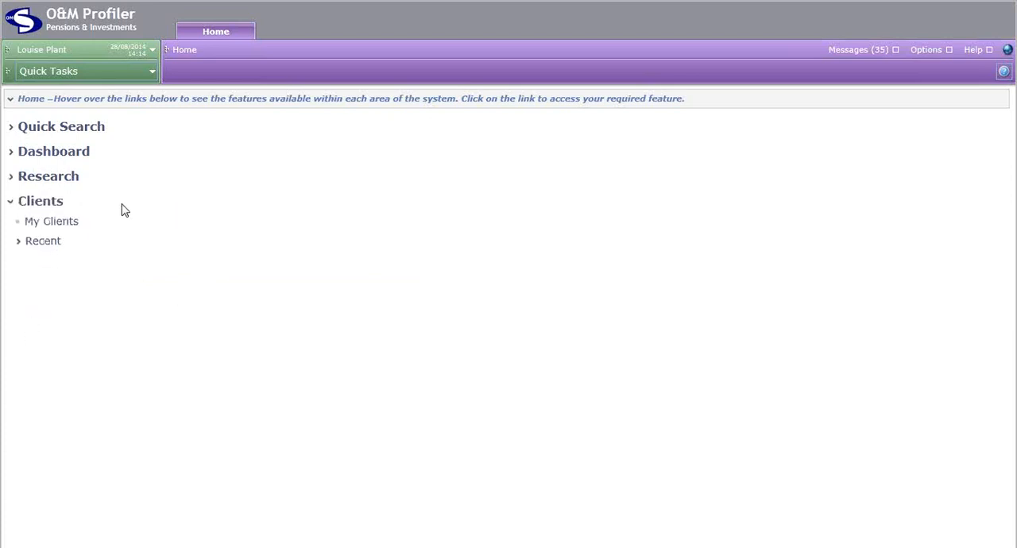
mouse_move(96, 210)
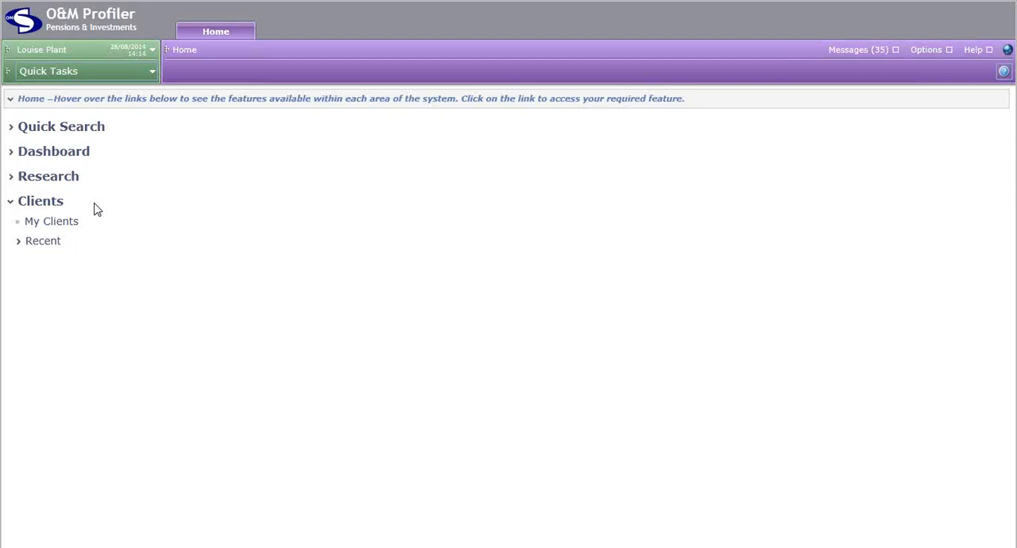
left_click(40, 200)
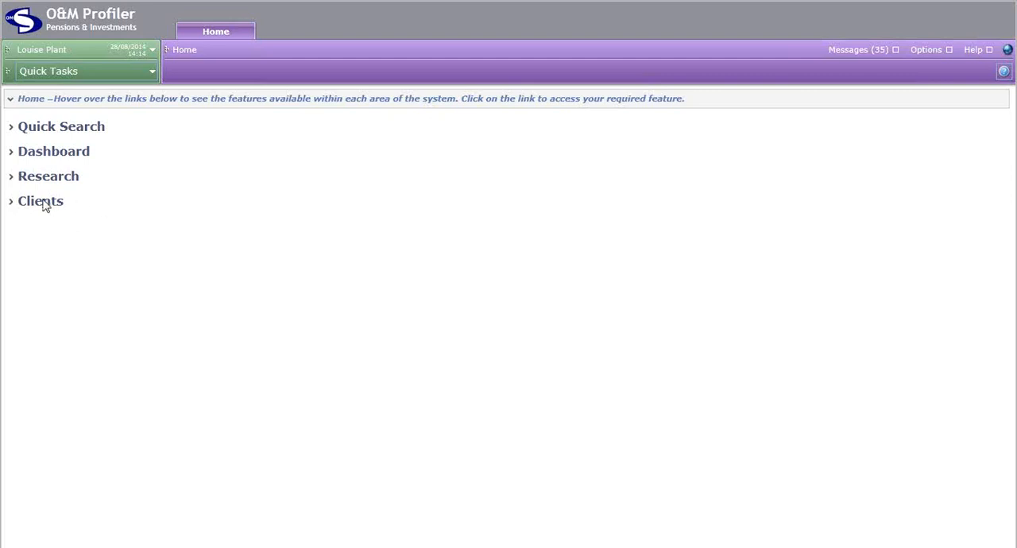
mouse_move(39, 201)
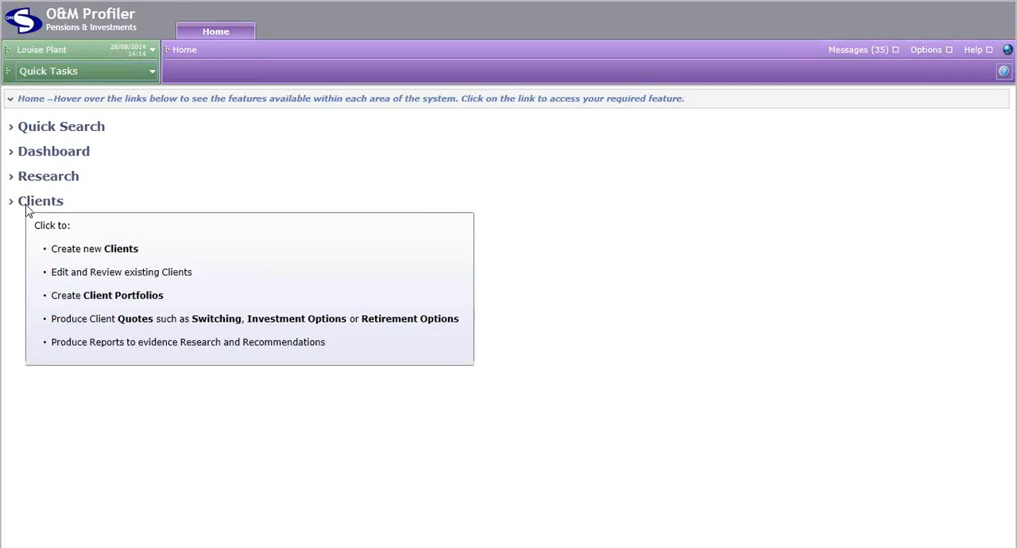
mouse_move(557, 251)
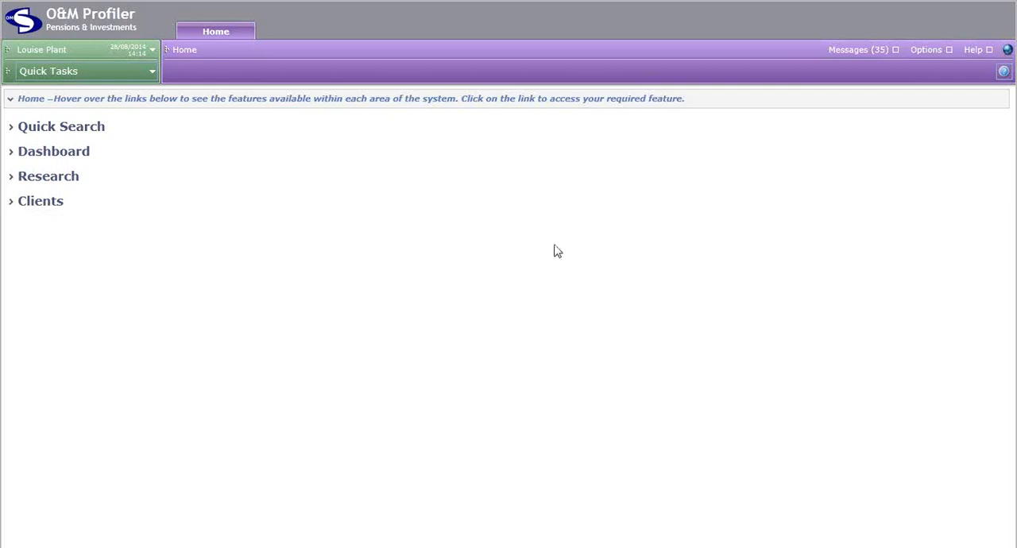